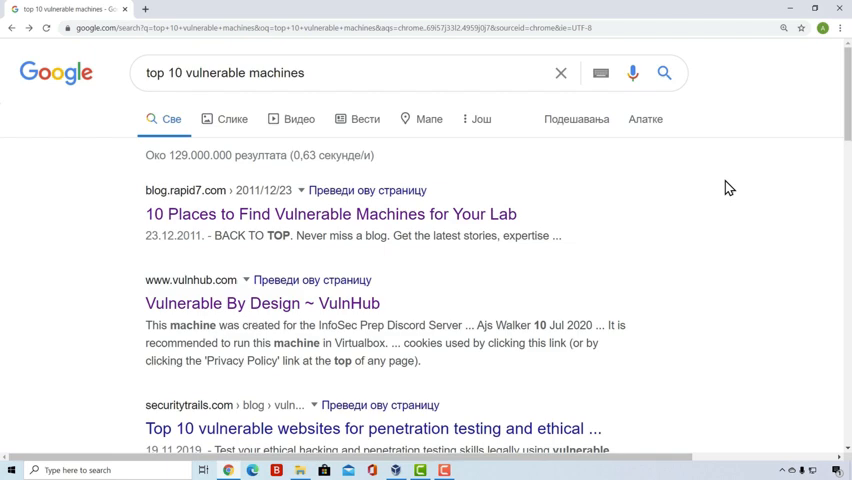
pyautogui.moveTo(264, 112)
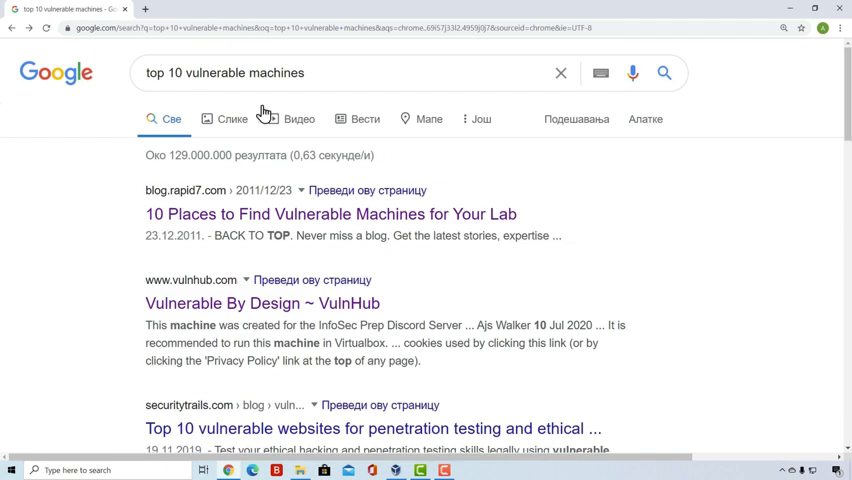
# Open the Rapid7 post '10 Places to Find Vulnerable Machines for Your Lab' and reach its numbered list.
pyautogui.click(312, 72)
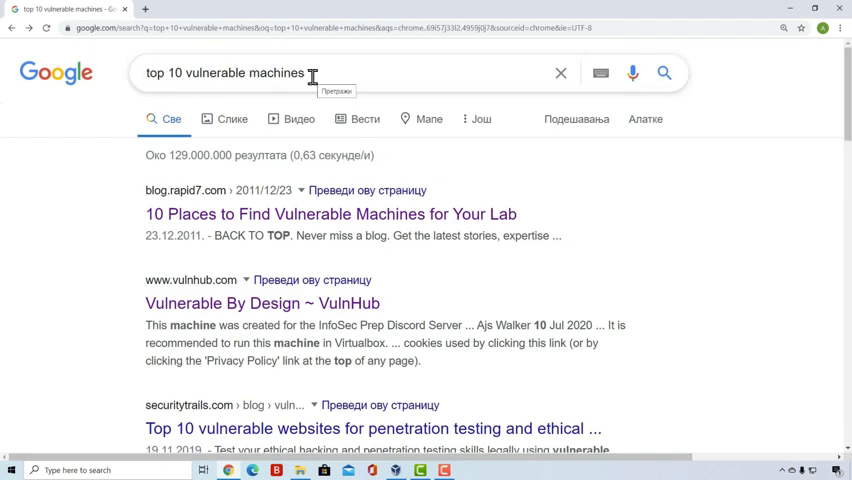
pyautogui.moveTo(184, 190)
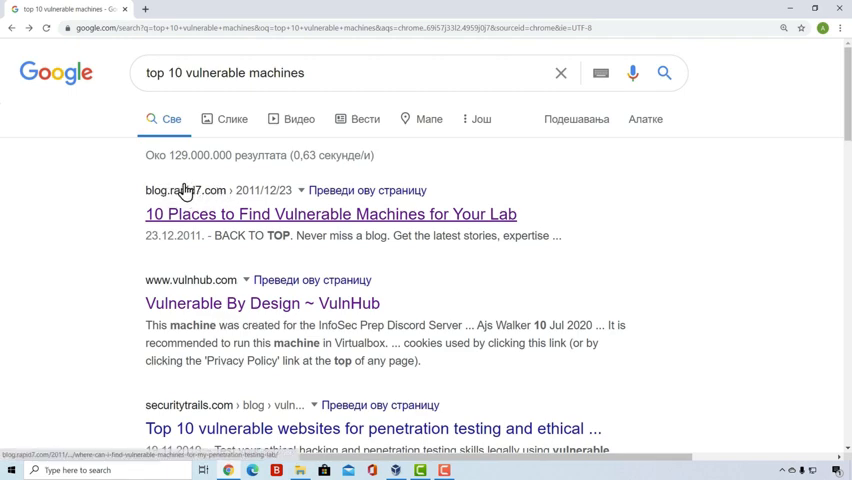
pyautogui.moveTo(316, 228)
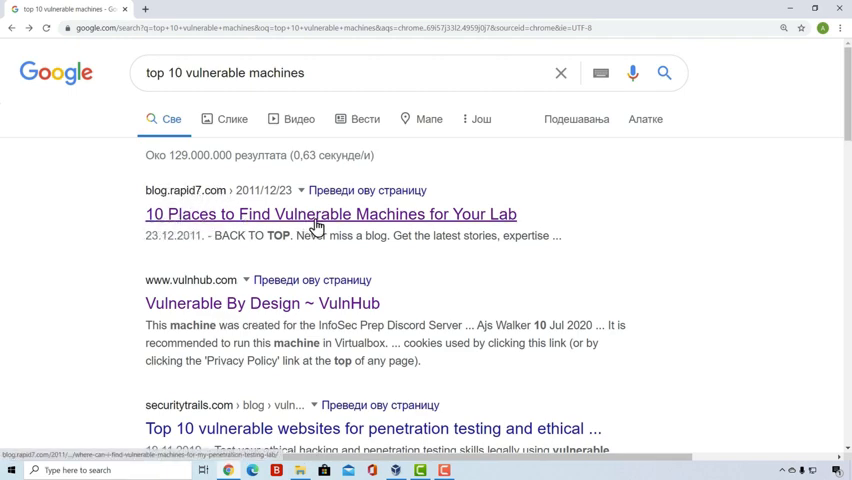
pyautogui.moveTo(504, 218)
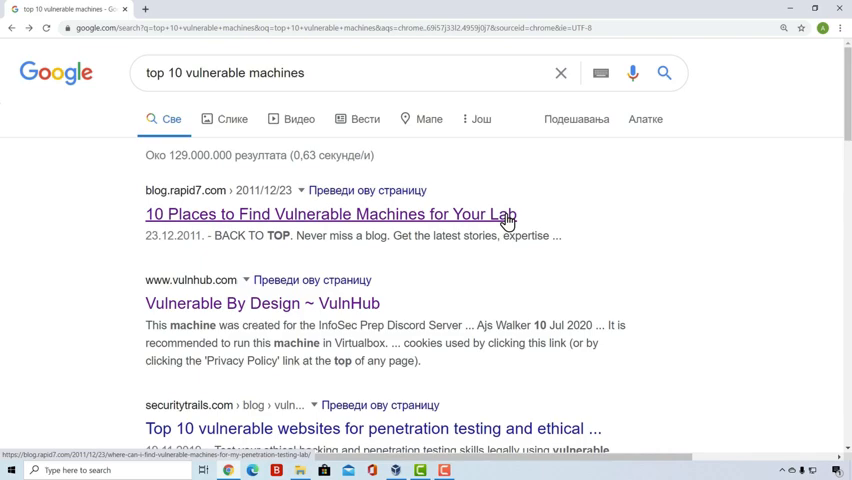
pyautogui.click(330, 214)
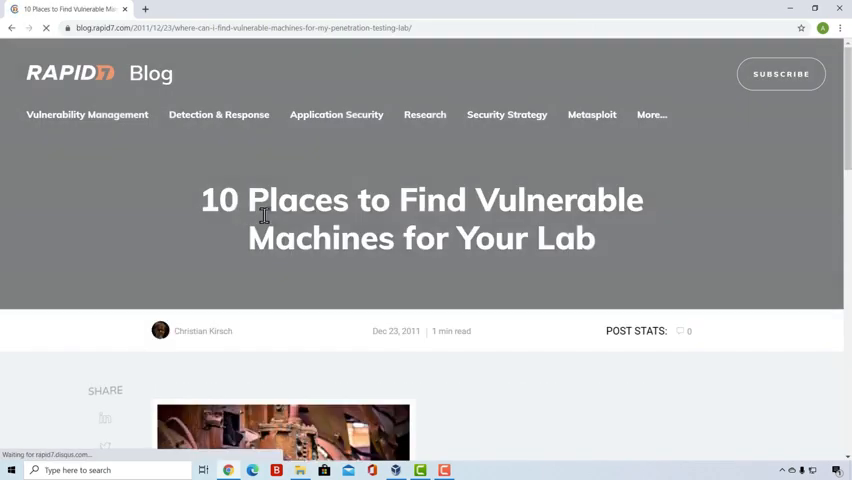
pyautogui.scroll(-3)
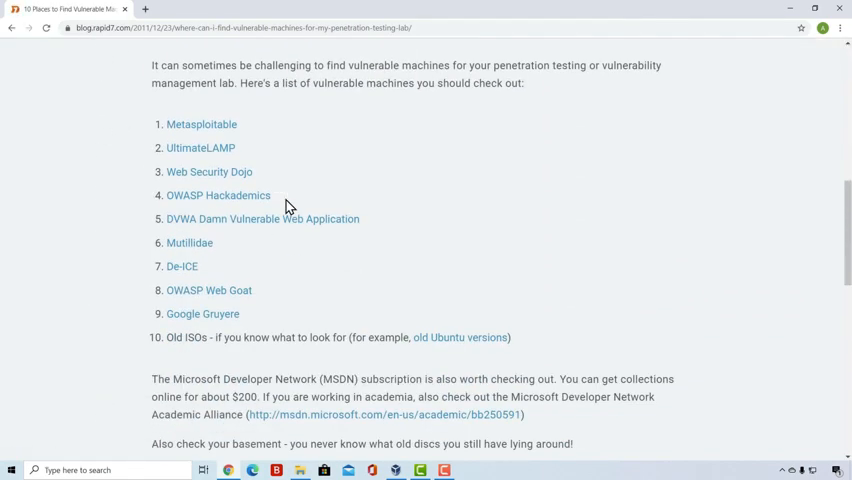
pyautogui.moveTo(342, 336)
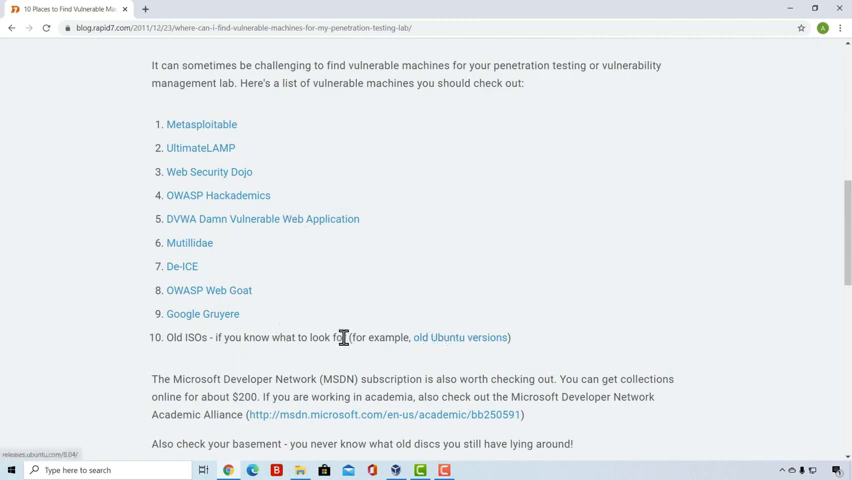
pyautogui.moveTo(318, 334)
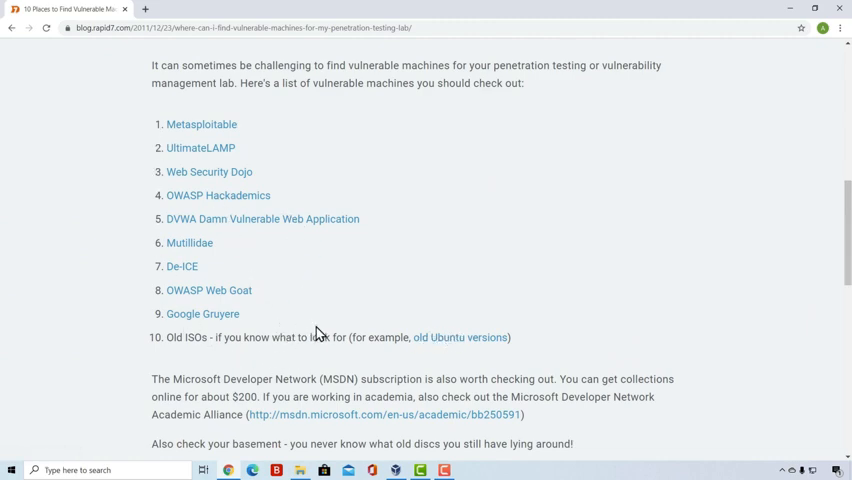
pyautogui.moveTo(284, 310)
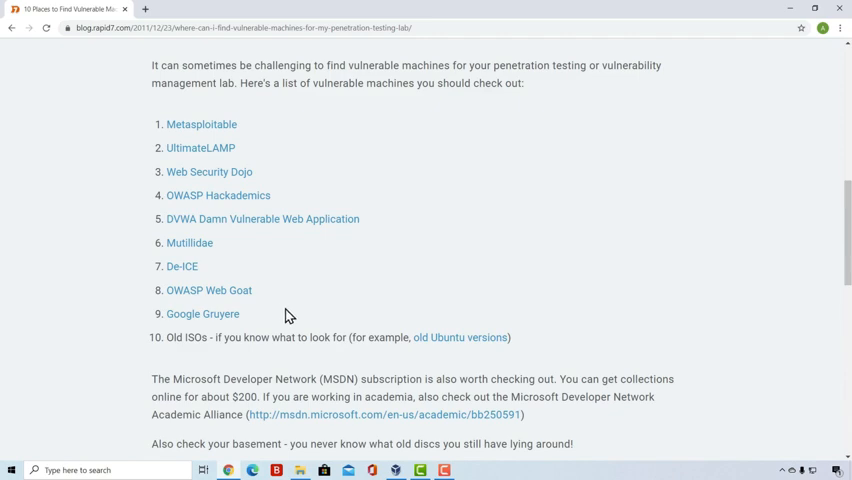
pyautogui.moveTo(160, 132)
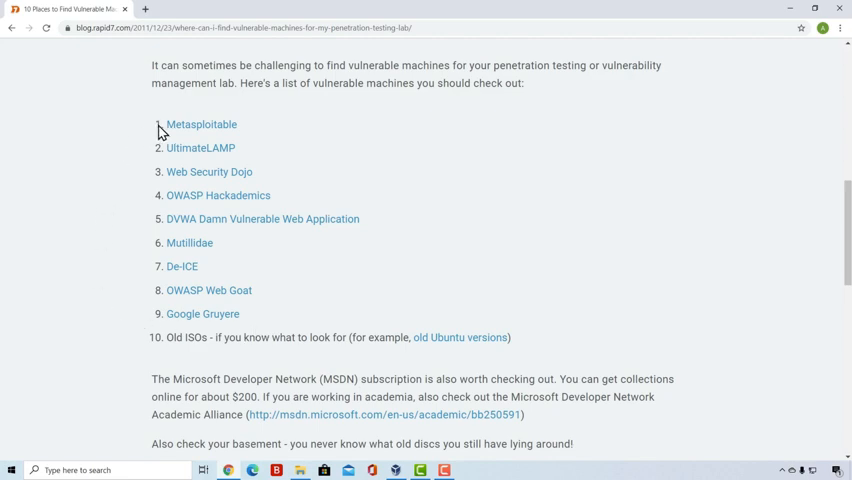
pyautogui.moveTo(200, 124)
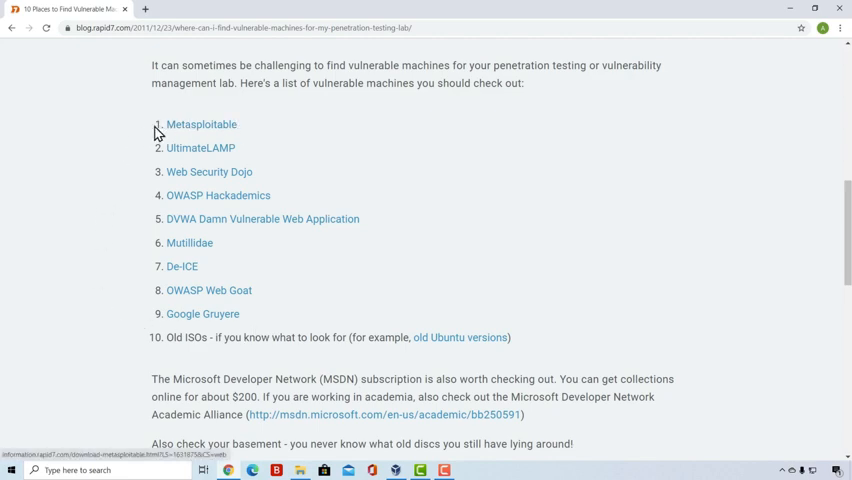
pyautogui.moveTo(248, 130)
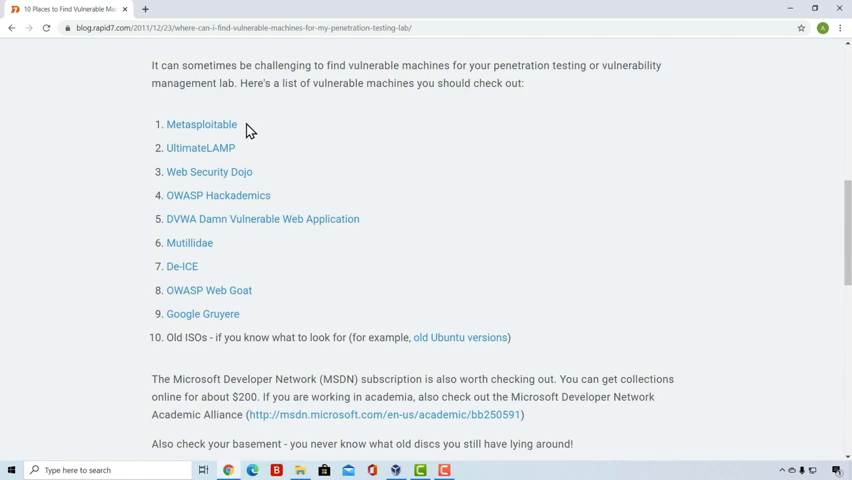
# Open Rapid7's Metasploitable download page and read the vulnerable VM's description.
pyautogui.click(200, 124)
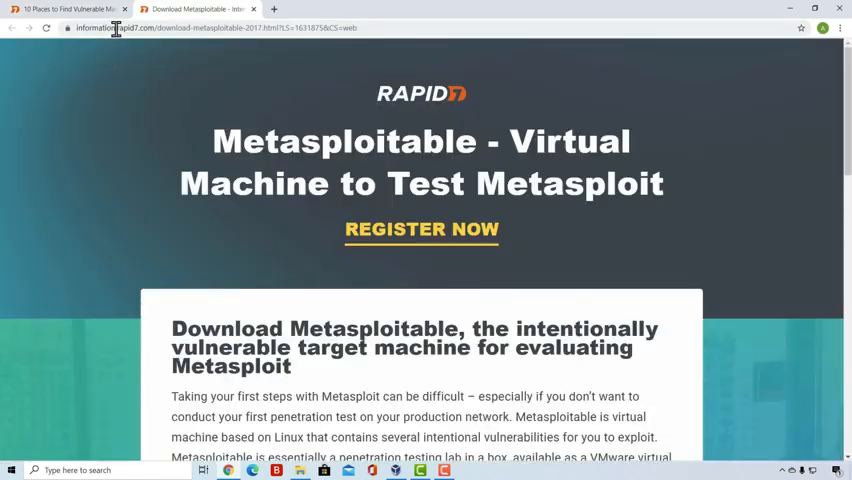
pyautogui.moveTo(198, 56)
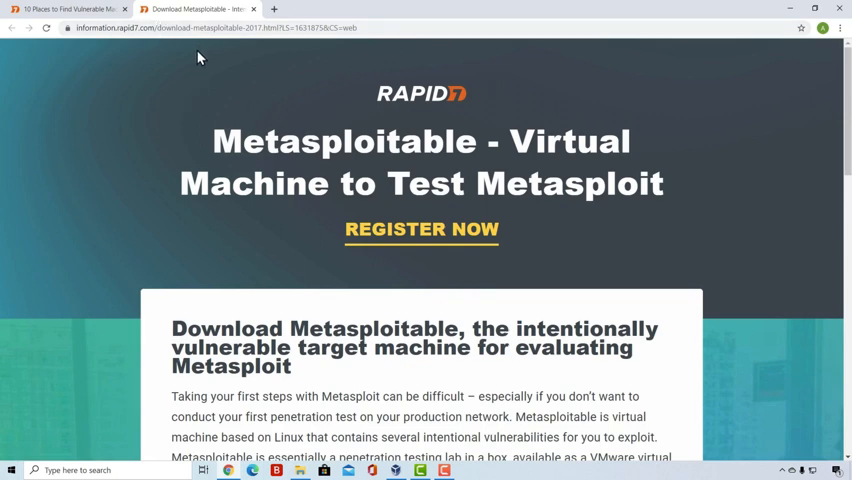
pyautogui.moveTo(432, 188)
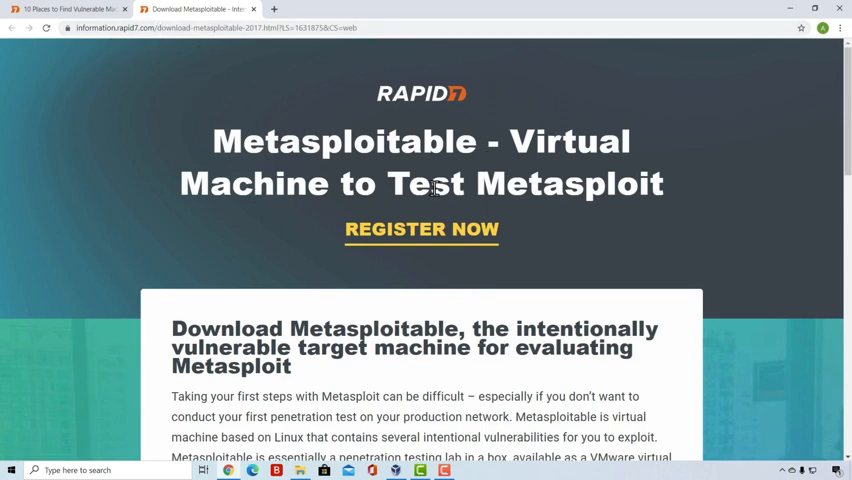
pyautogui.scroll(-3)
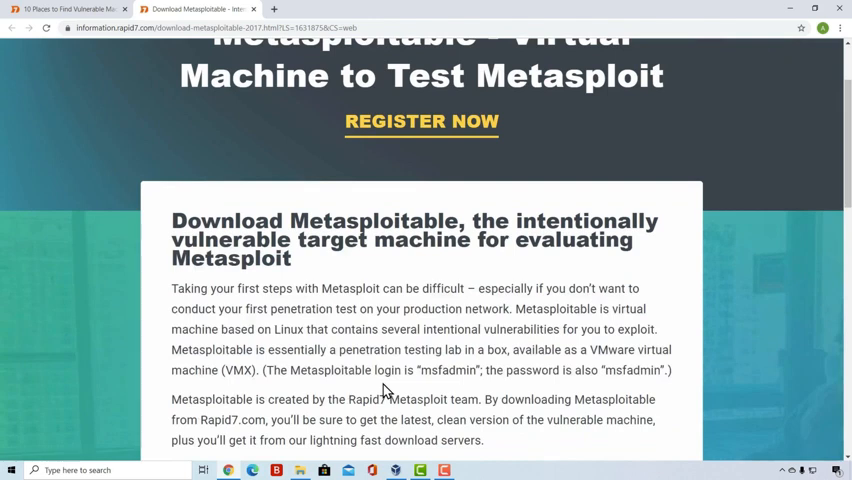
pyautogui.scroll(-3)
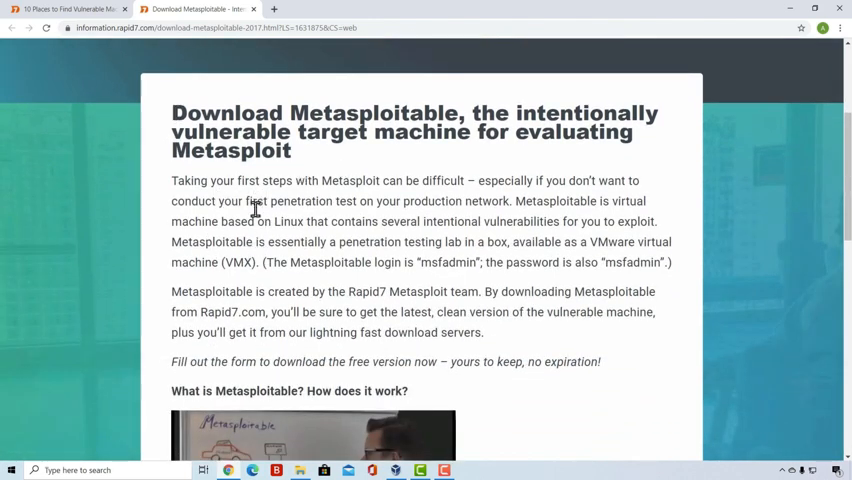
pyautogui.moveTo(440, 244)
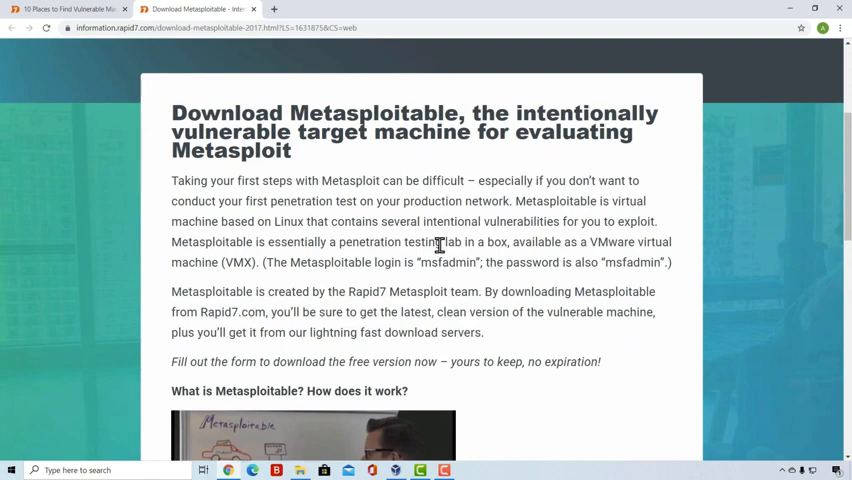
pyautogui.scroll(-3)
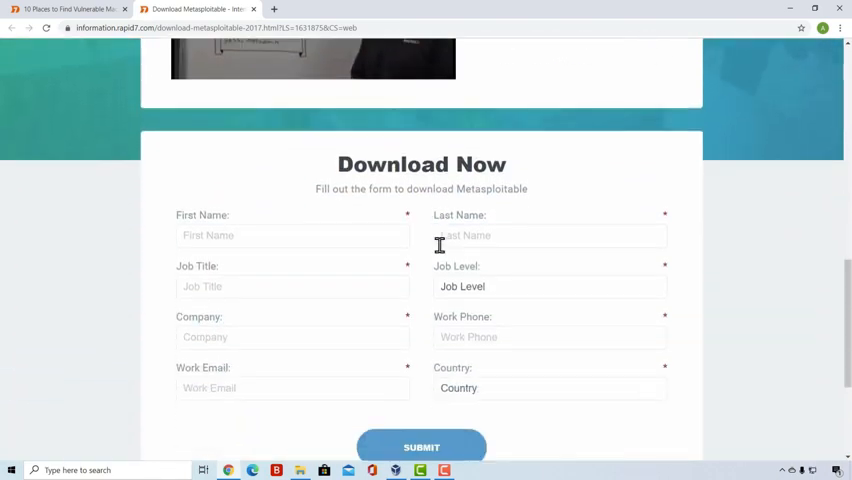
pyautogui.scroll(3)
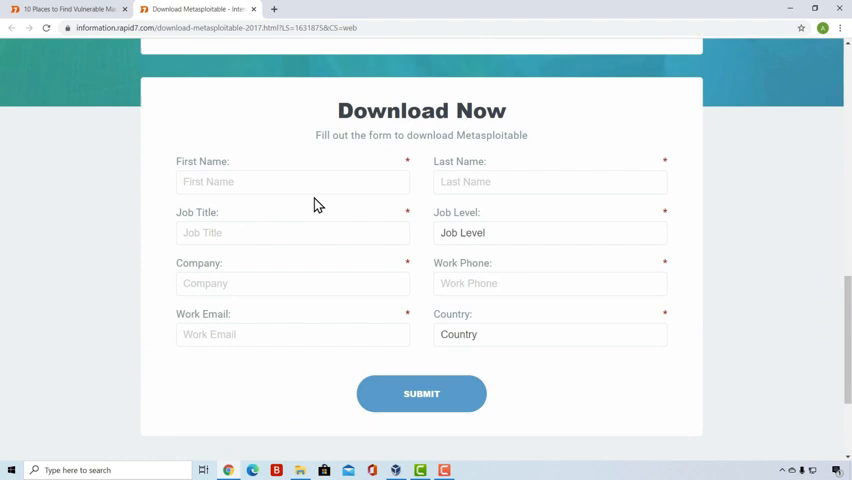
pyautogui.moveTo(548, 180)
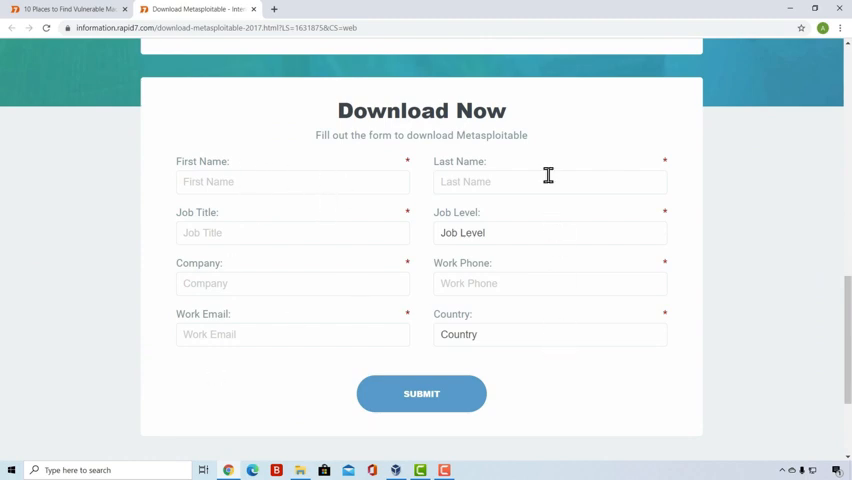
pyautogui.moveTo(332, 180)
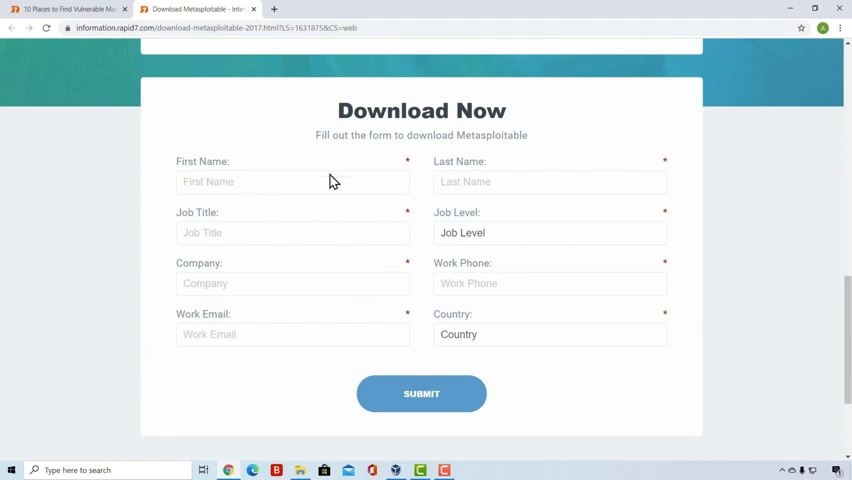
pyautogui.moveTo(510, 240)
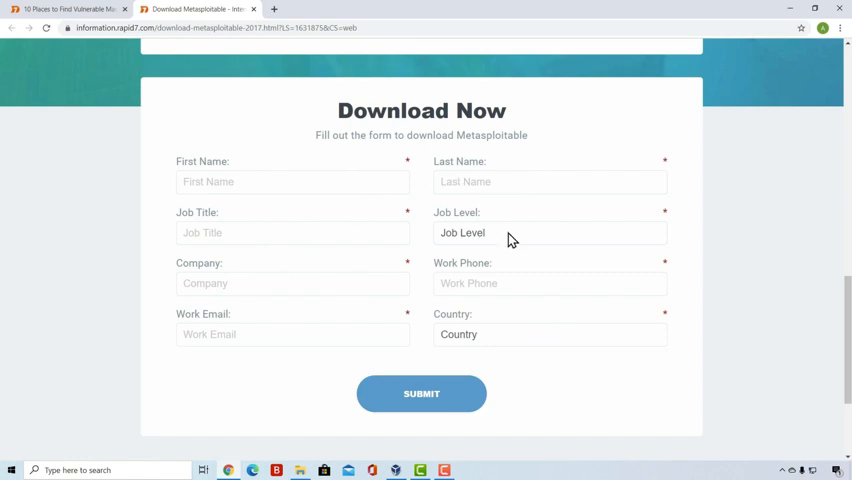
pyautogui.moveTo(544, 284)
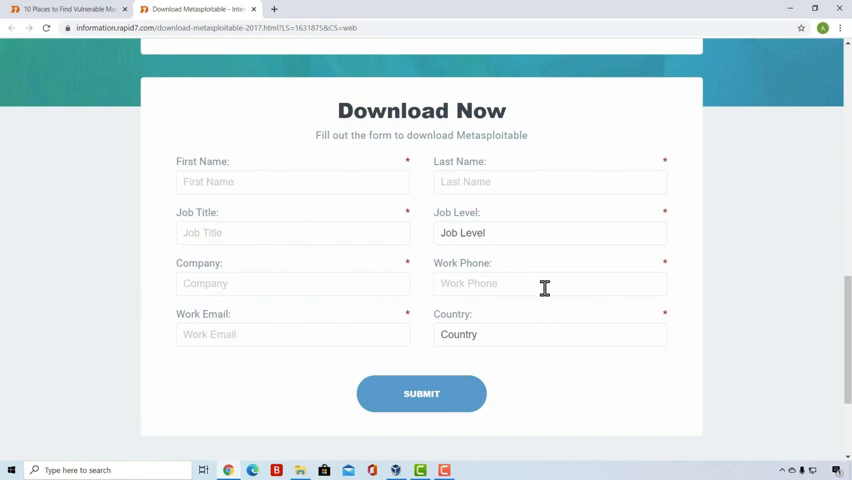
pyautogui.moveTo(460, 394)
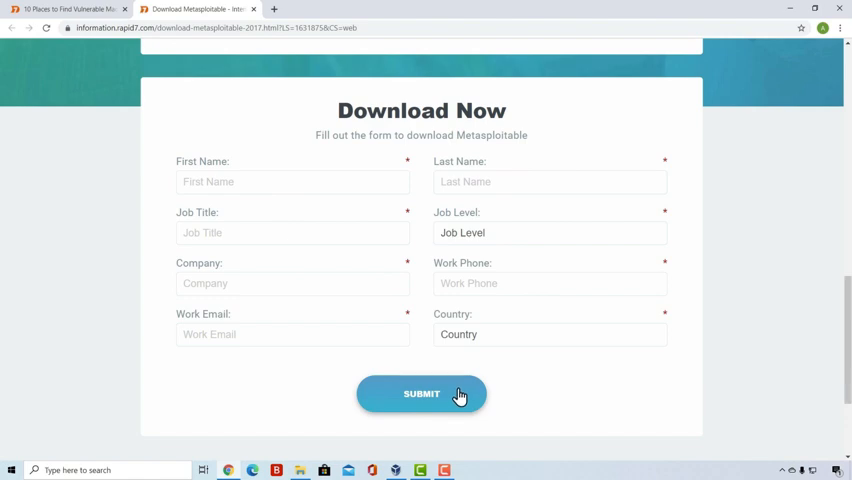
pyautogui.scroll(3)
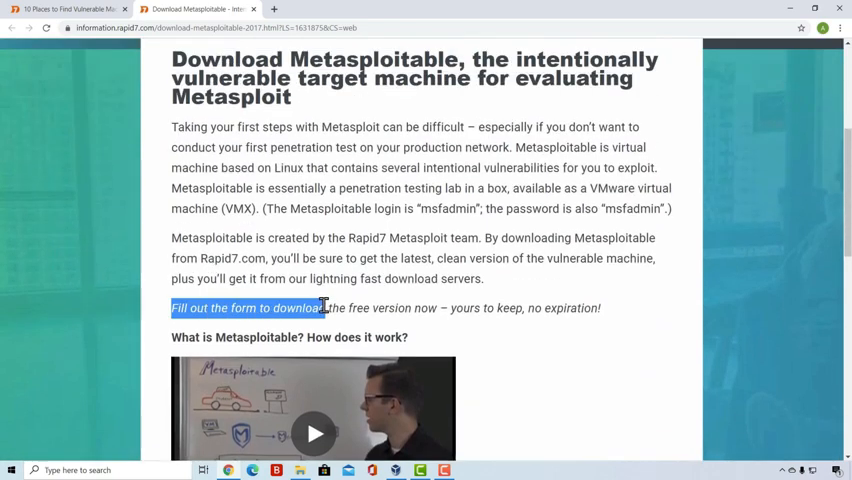
pyautogui.scroll(-3)
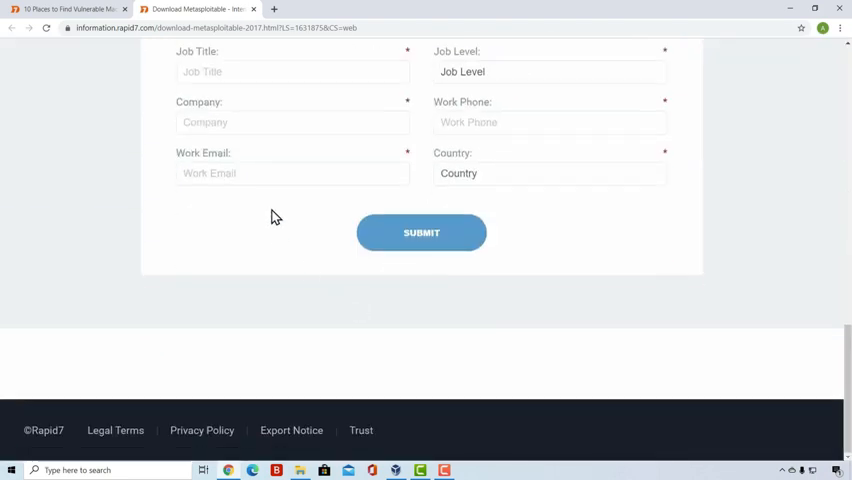
pyautogui.scroll(3)
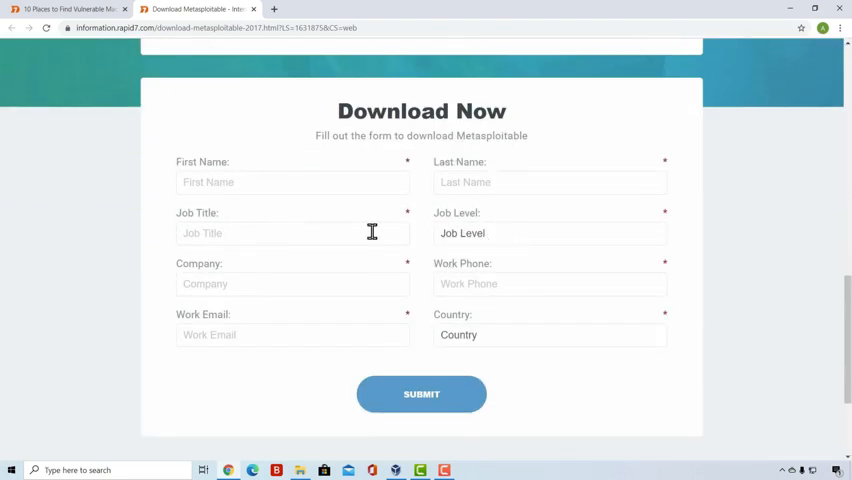
pyautogui.moveTo(474, 284)
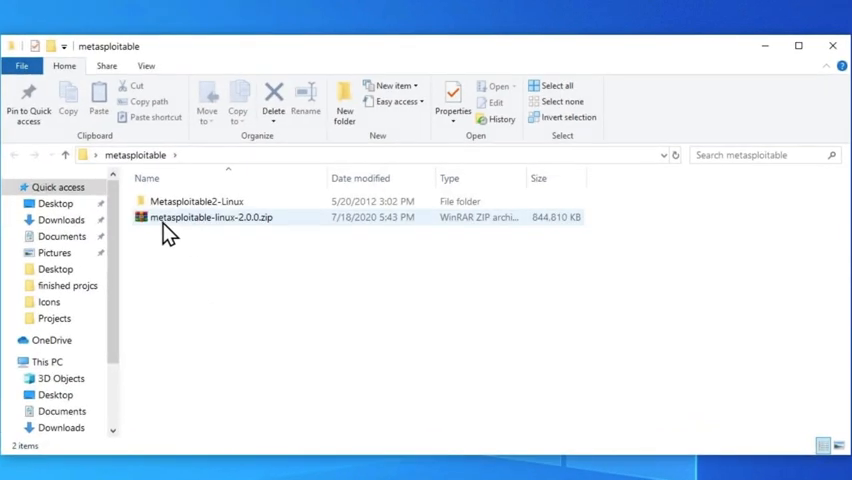
pyautogui.moveTo(318, 228)
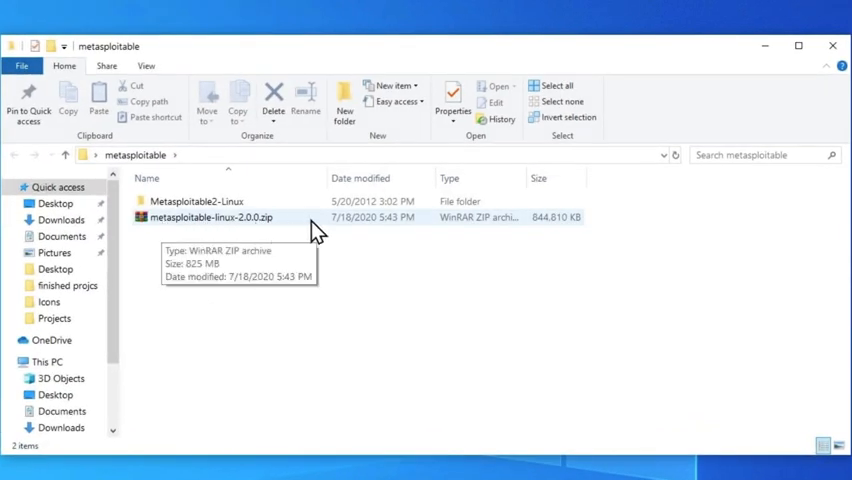
pyautogui.moveTo(190, 224)
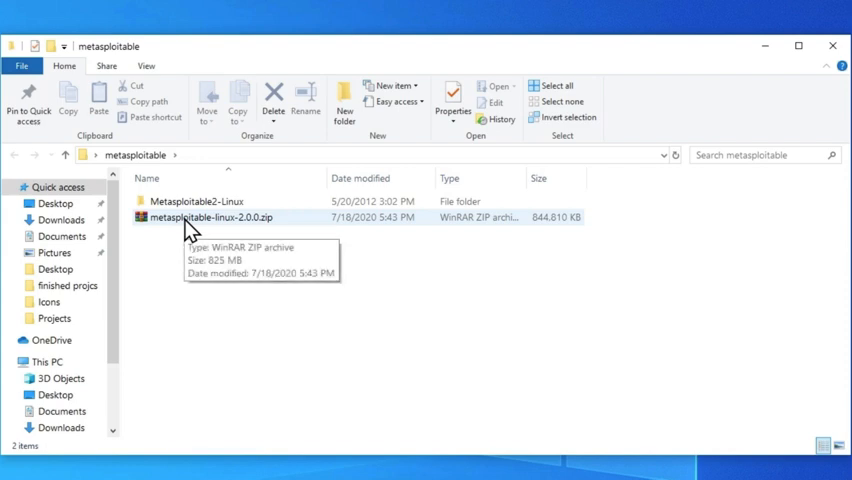
# Open the Metasploitable2-Linux folder to show its VM files.
pyautogui.doubleClick(196, 200)
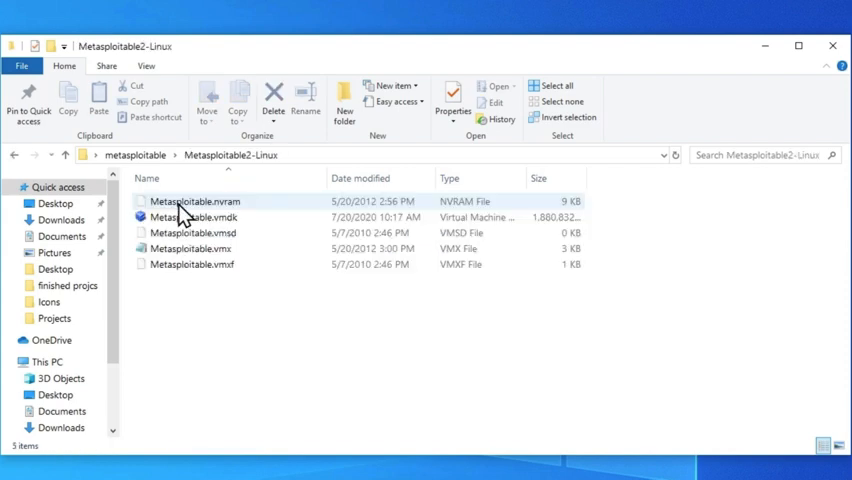
pyautogui.moveTo(138, 200)
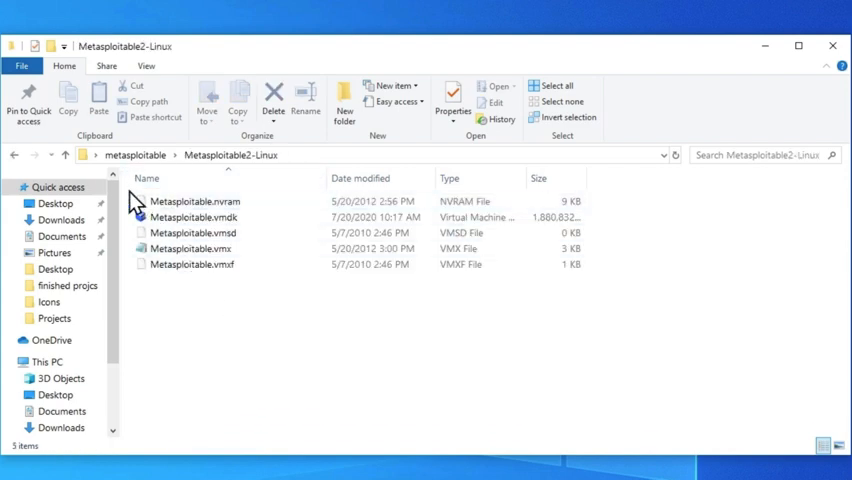
pyautogui.moveTo(190, 200)
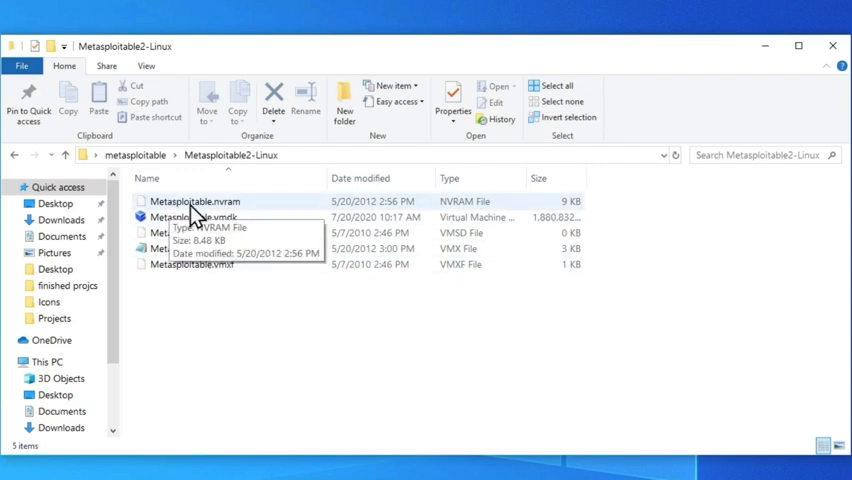
pyautogui.moveTo(248, 224)
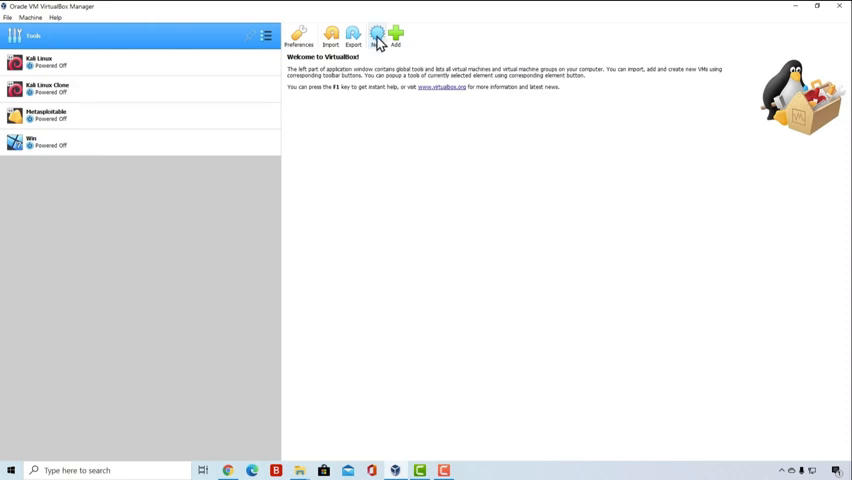
# Start the Create Virtual Machine wizard from VirtualBox Manager.
pyautogui.click(376, 36)
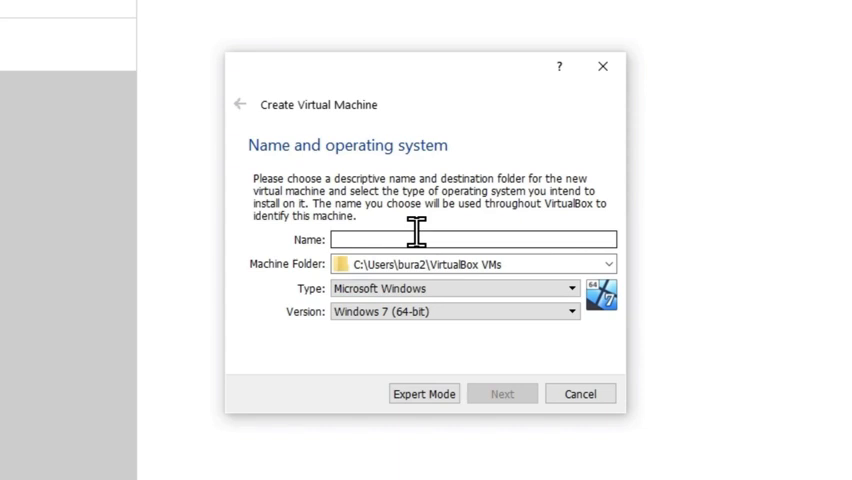
# Name the VM Metasploitable 2 and set its version to Other Linux (64-bit).
pyautogui.write('Metap')
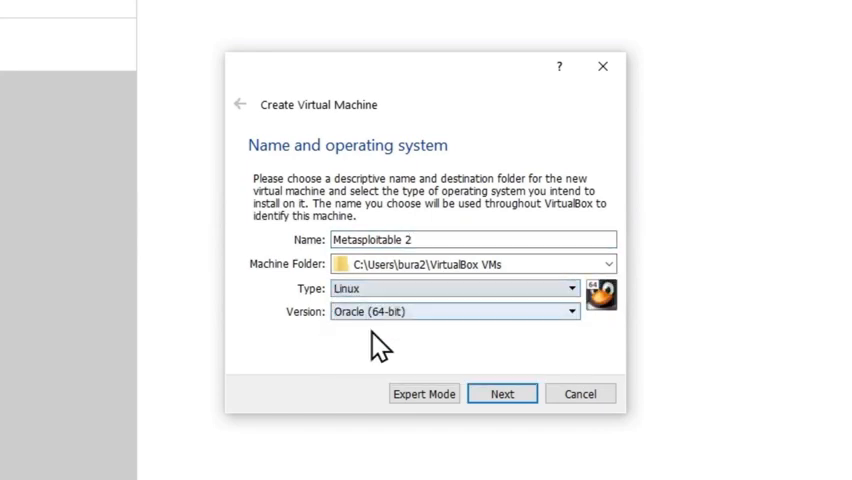
pyautogui.click(572, 312)
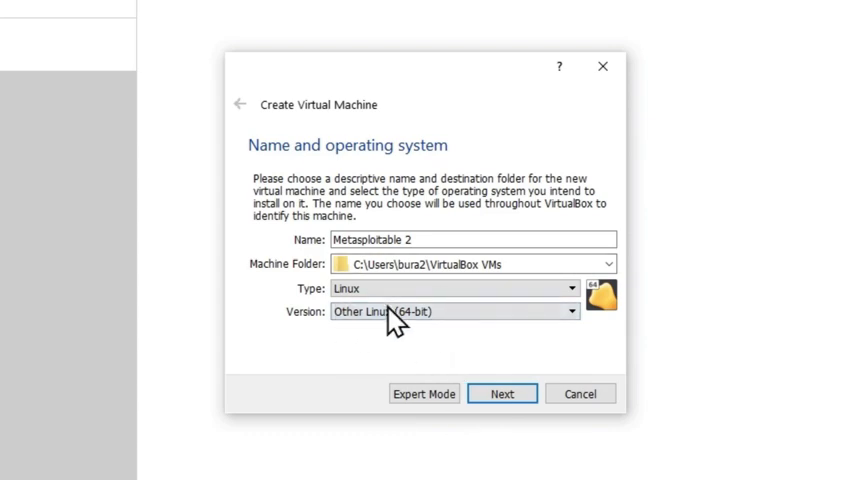
pyautogui.click(502, 392)
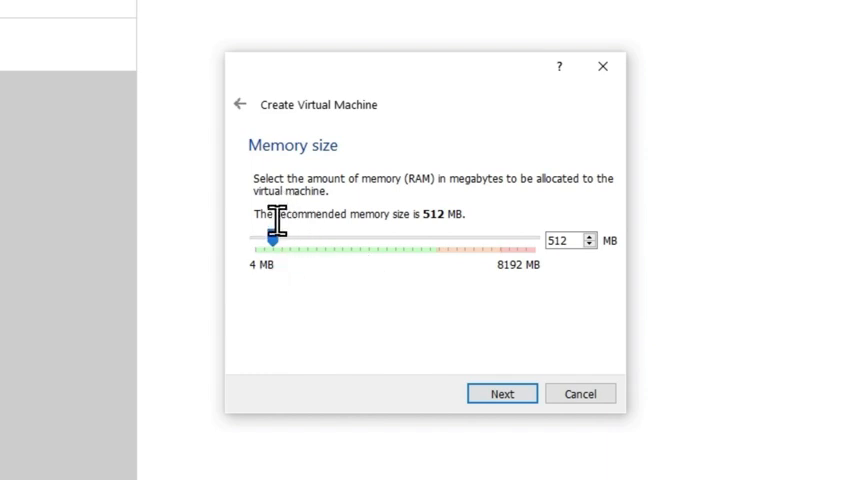
pyautogui.moveTo(570, 240)
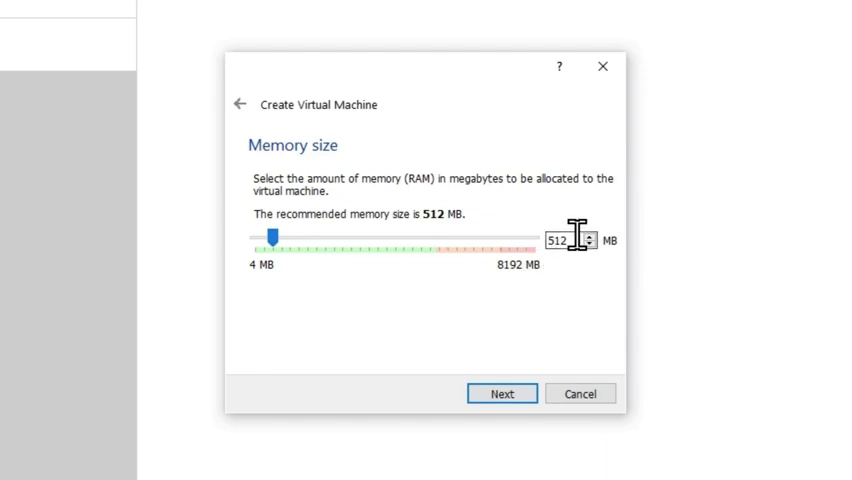
pyautogui.moveTo(550, 264)
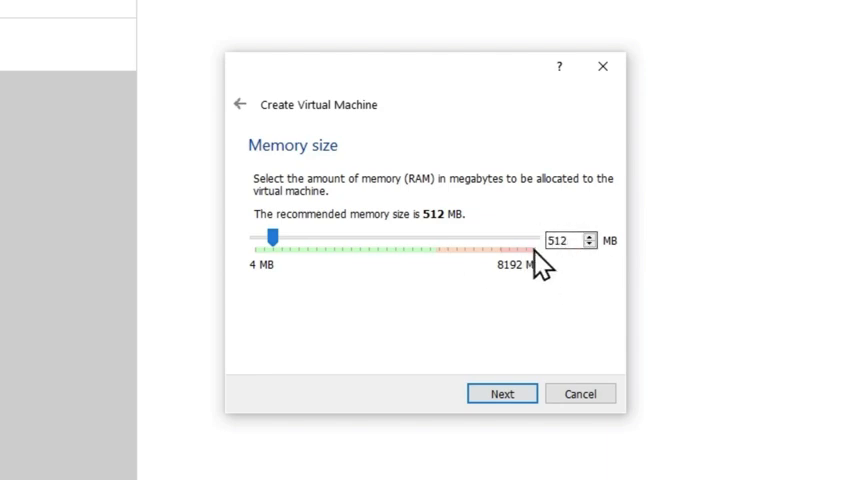
pyautogui.moveTo(370, 250)
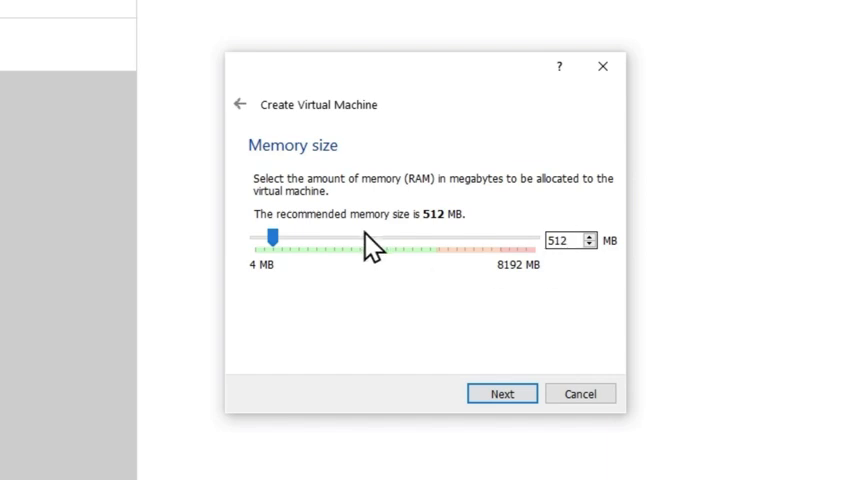
# Keep memory at the recommended 512 MB and continue to the hard disk step.
pyautogui.moveTo(272, 238); pyautogui.dragTo(264, 238)
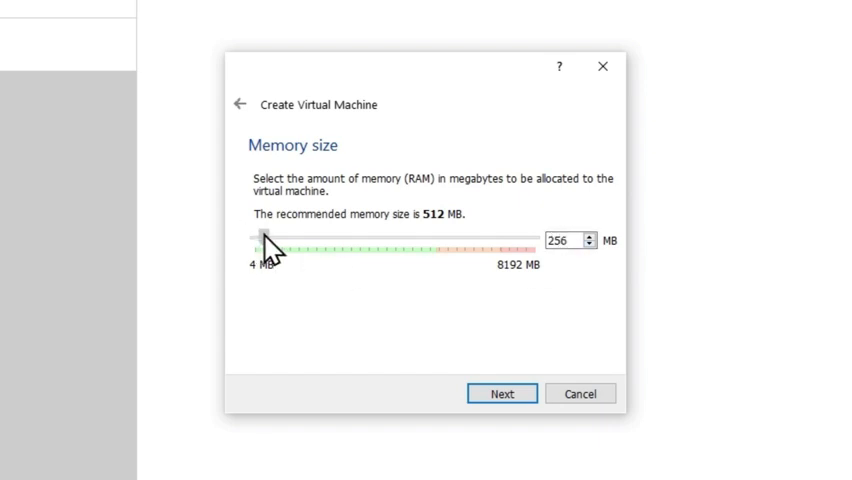
pyautogui.moveTo(268, 240); pyautogui.dragTo(284, 240)
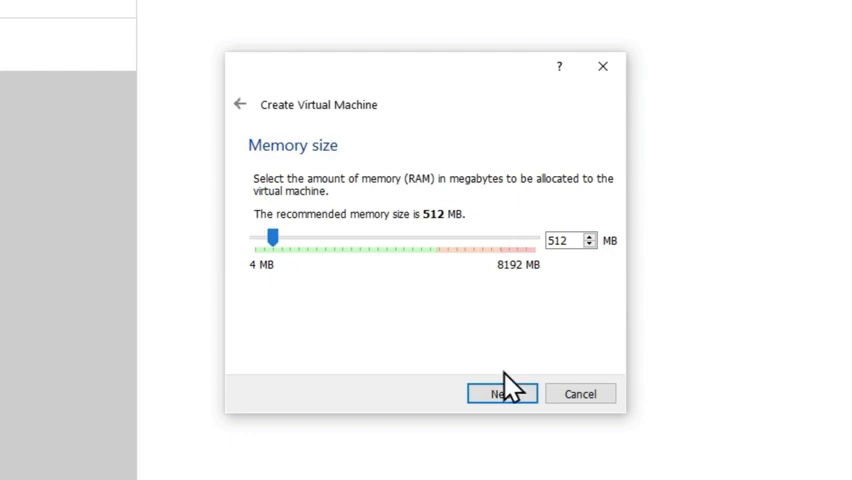
pyautogui.click(500, 392)
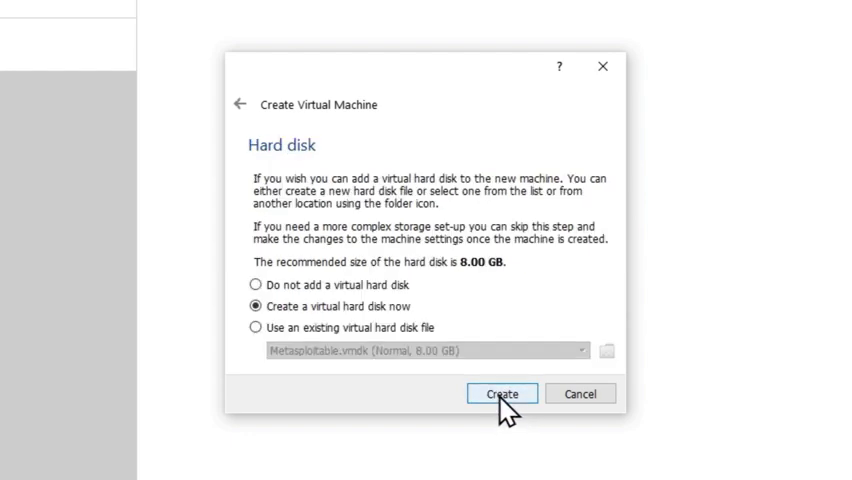
pyautogui.moveTo(390, 260)
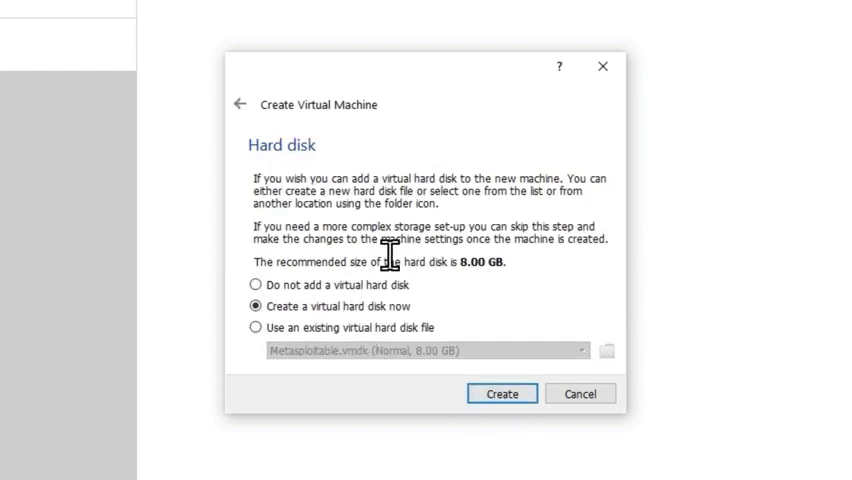
pyautogui.moveTo(470, 296)
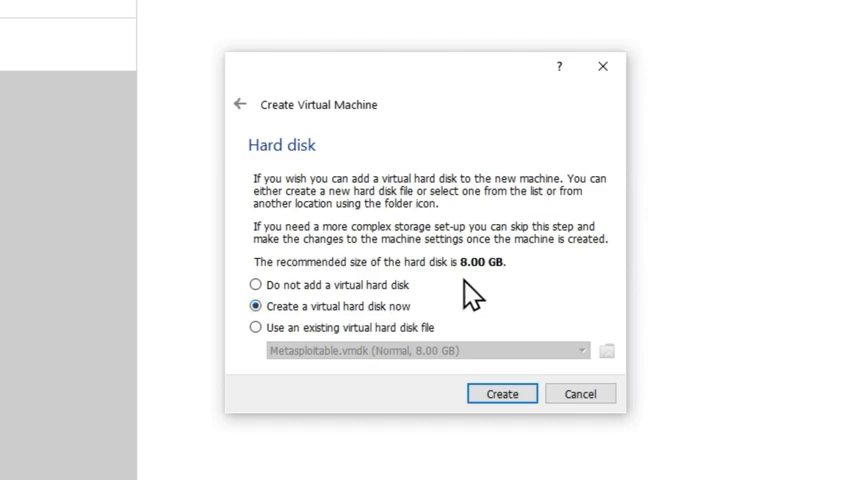
# Attach the existing Metasploitable.vmdk as the hard disk and create the VM.
pyautogui.click(256, 326)
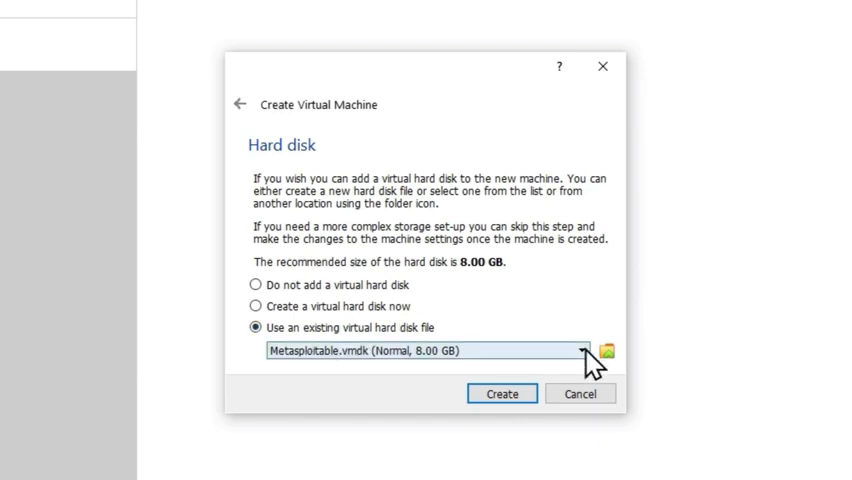
pyautogui.click(608, 352)
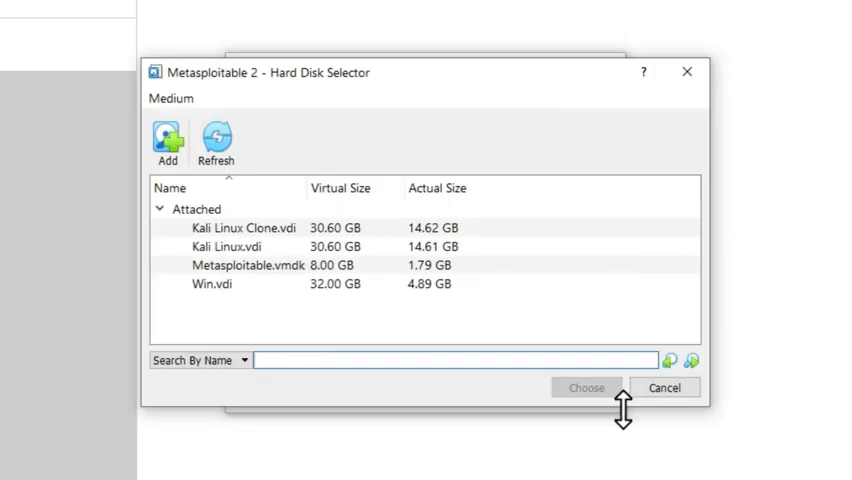
pyautogui.click(168, 144)
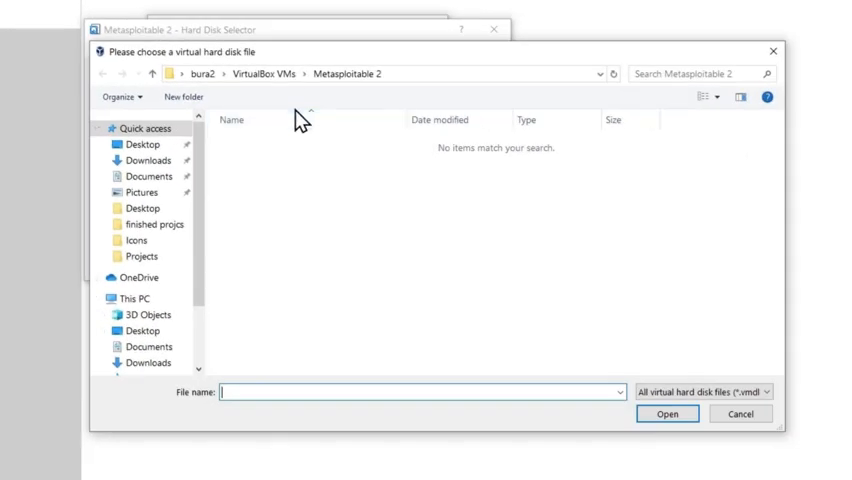
pyautogui.moveTo(330, 168)
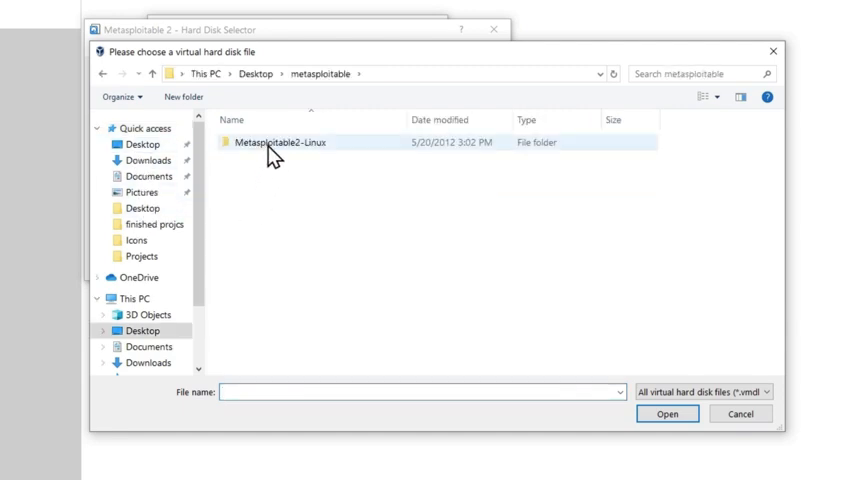
pyautogui.doubleClick(272, 142)
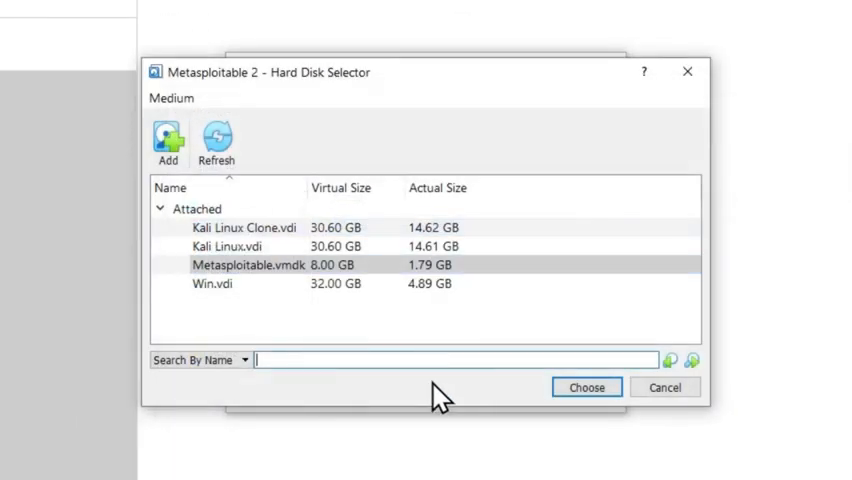
pyautogui.click(250, 264)
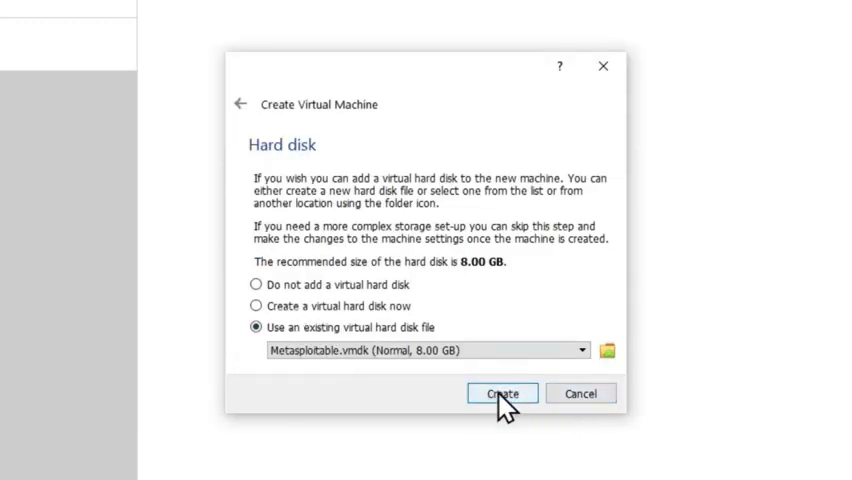
pyautogui.click(502, 392)
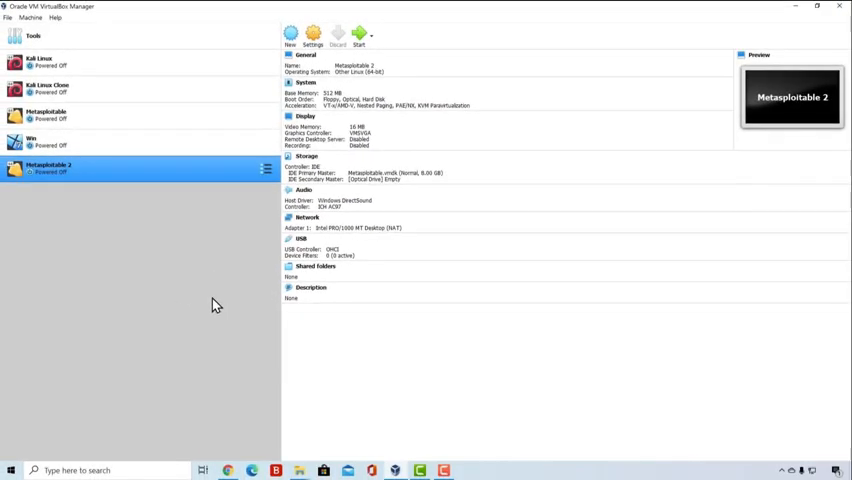
pyautogui.moveTo(164, 212)
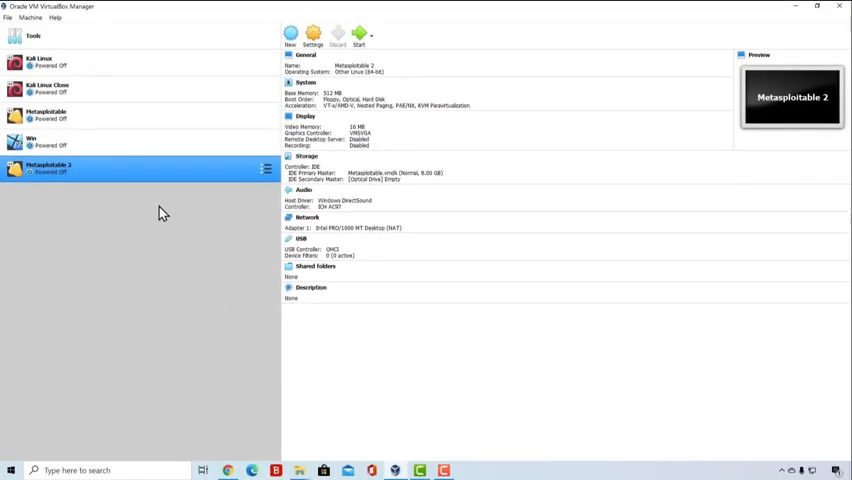
pyautogui.moveTo(100, 172)
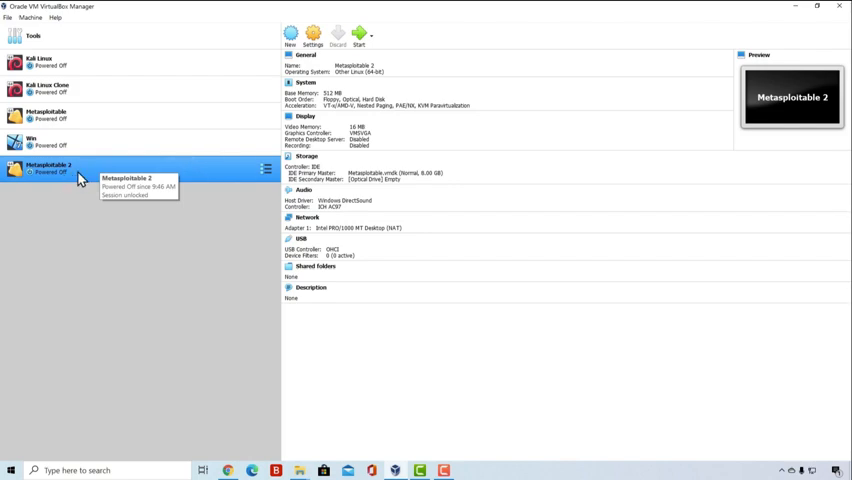
pyautogui.moveTo(220, 184)
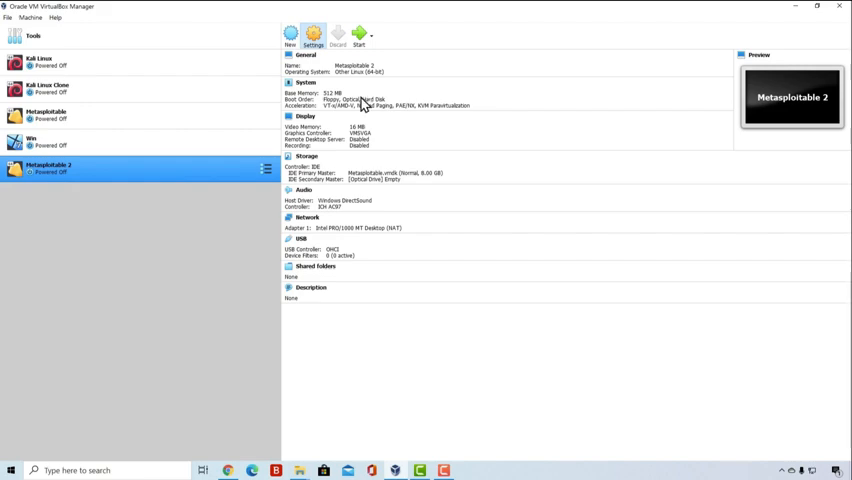
# Attach Adapter 1 to Bridged Adapter on the Realtek PCIe GbE controller instead of NAT.
pyautogui.click(312, 36)
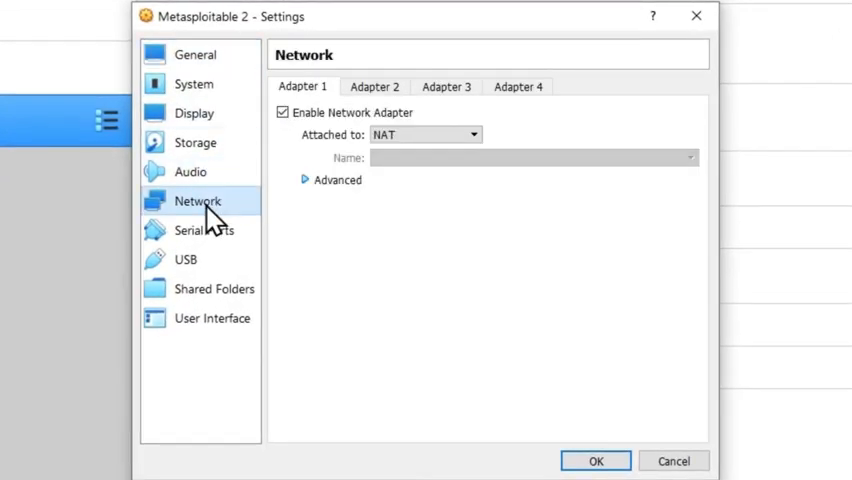
pyautogui.click(470, 134)
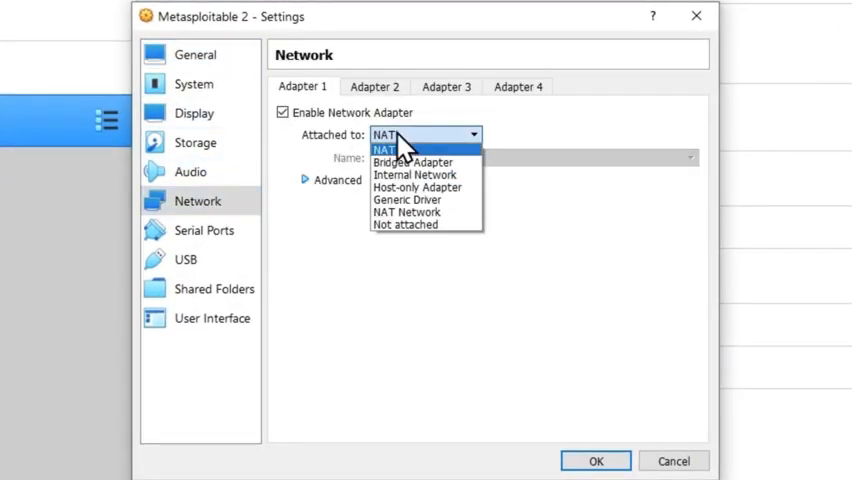
pyautogui.click(412, 162)
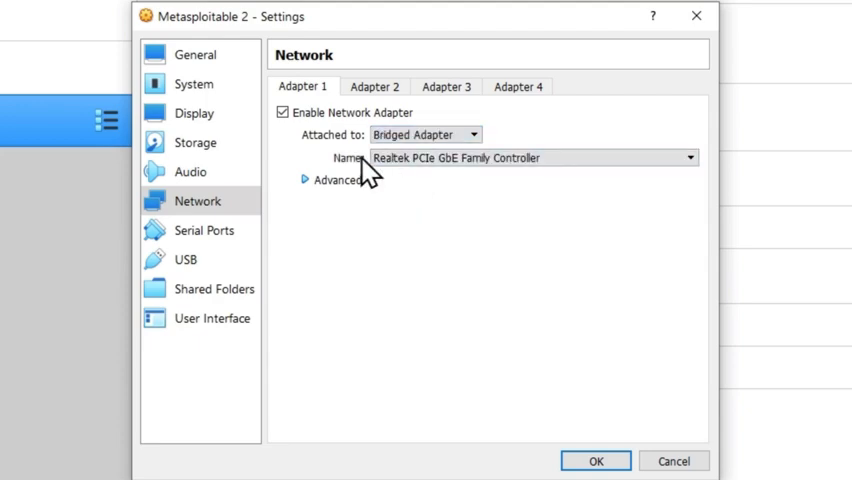
pyautogui.moveTo(596, 460)
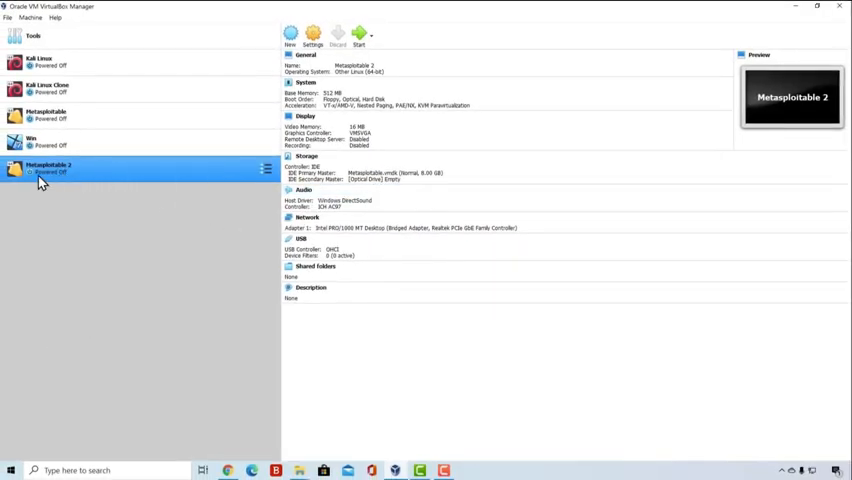
pyautogui.moveTo(84, 170)
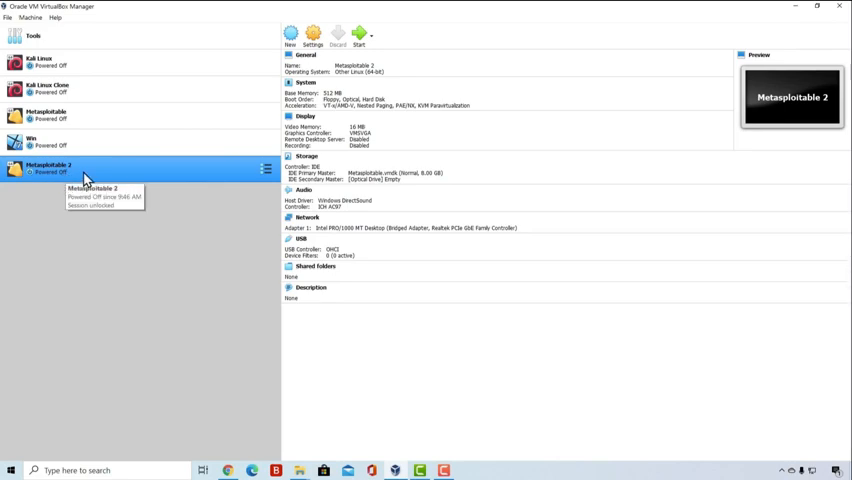
pyautogui.moveTo(72, 180)
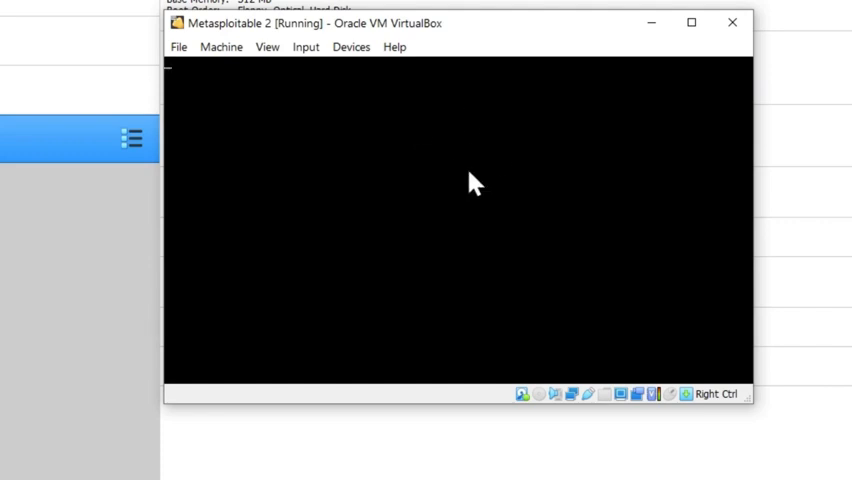
pyautogui.moveTo(452, 156)
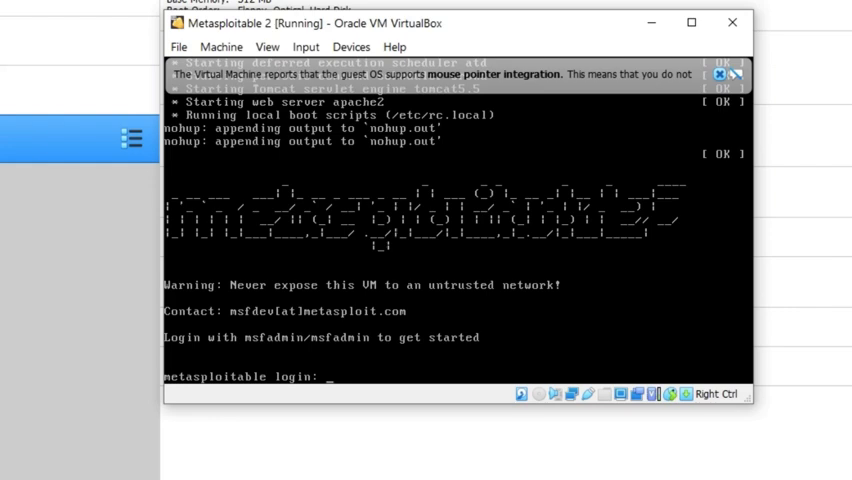
# Return to Rapid7's Metasploitable page to check the default msfadmin credentials.
pyautogui.click(732, 74)
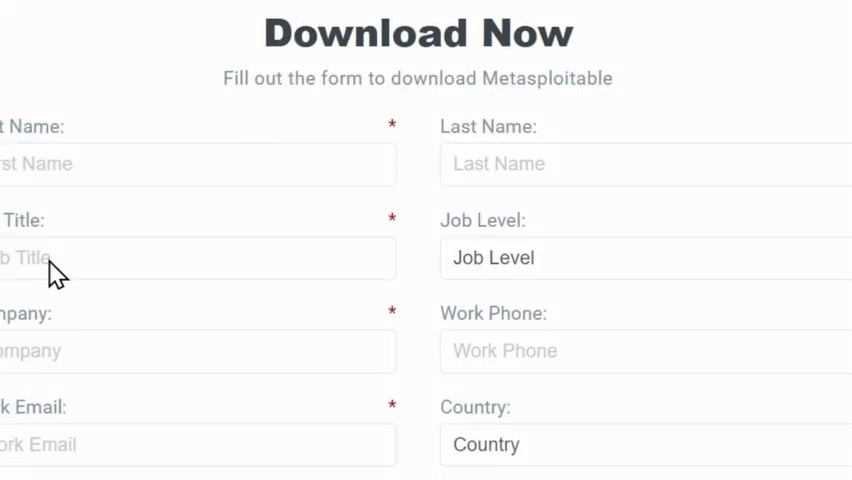
pyautogui.scroll(3)
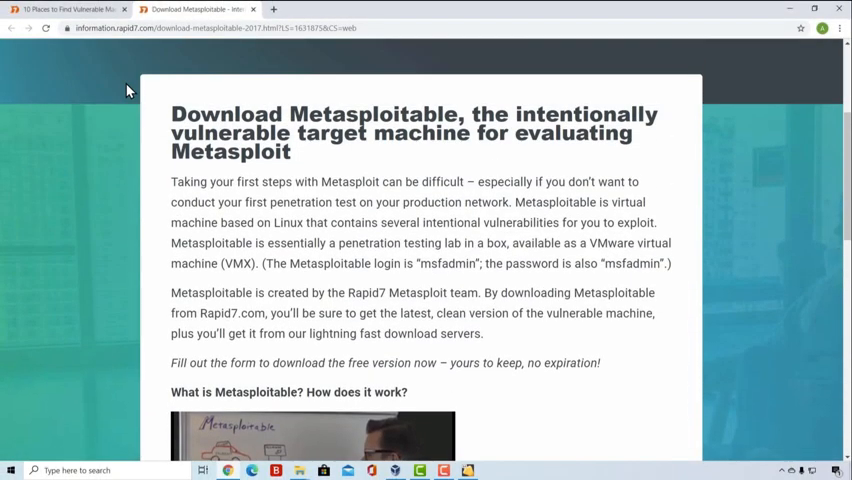
pyautogui.moveTo(296, 246)
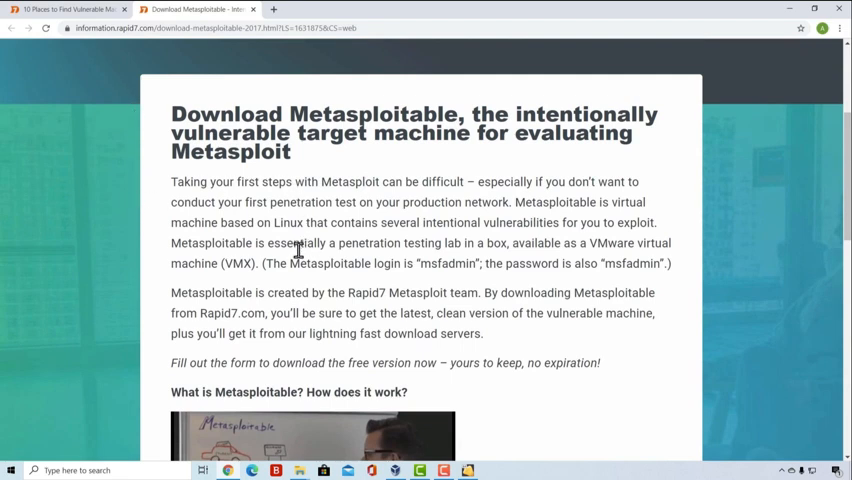
pyautogui.moveTo(392, 264)
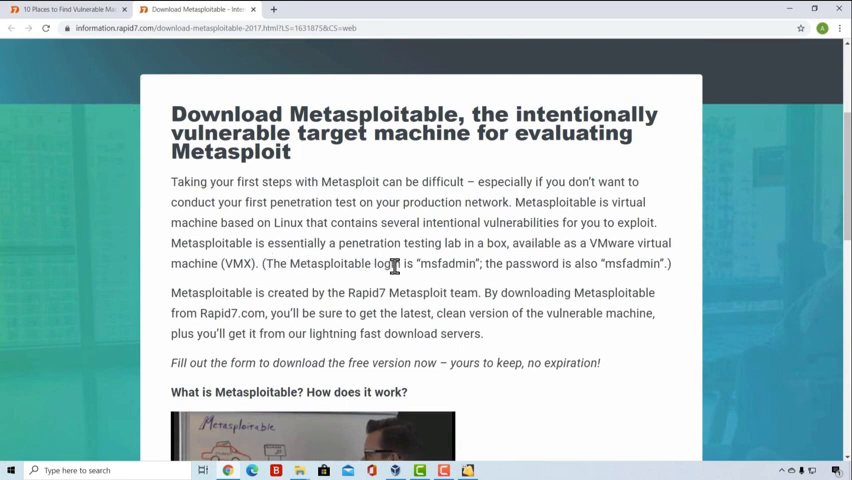
pyautogui.moveTo(472, 264)
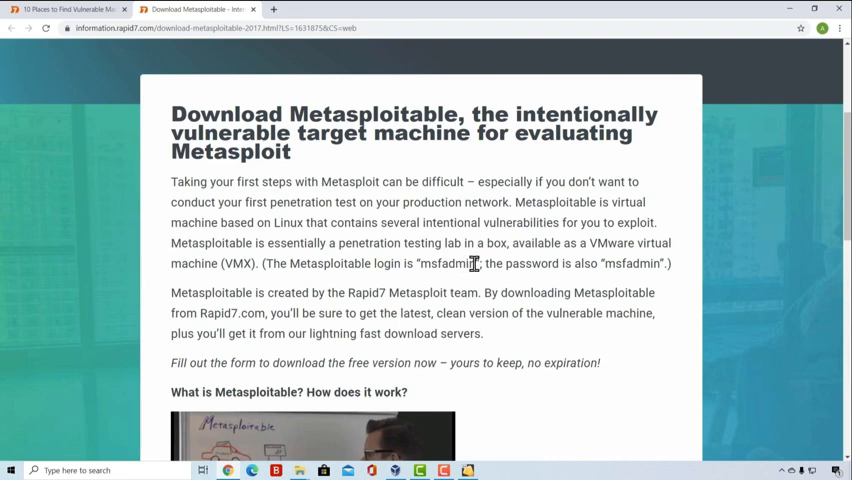
pyautogui.moveTo(628, 264)
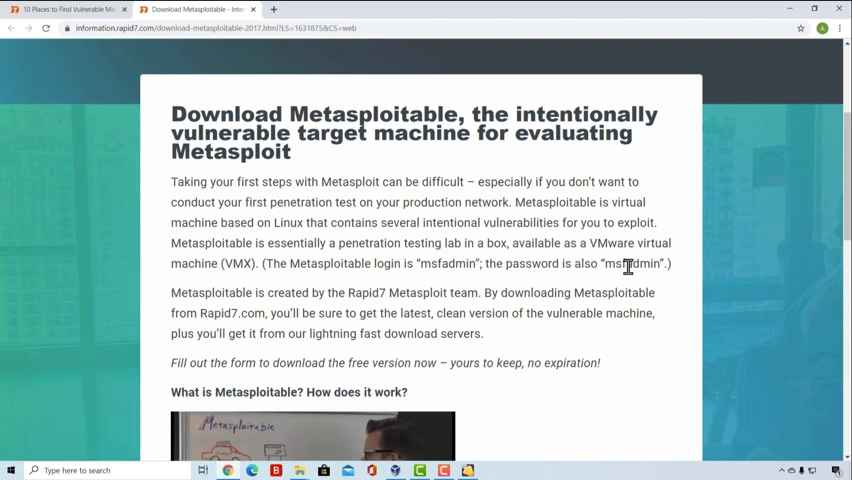
pyautogui.moveTo(478, 464)
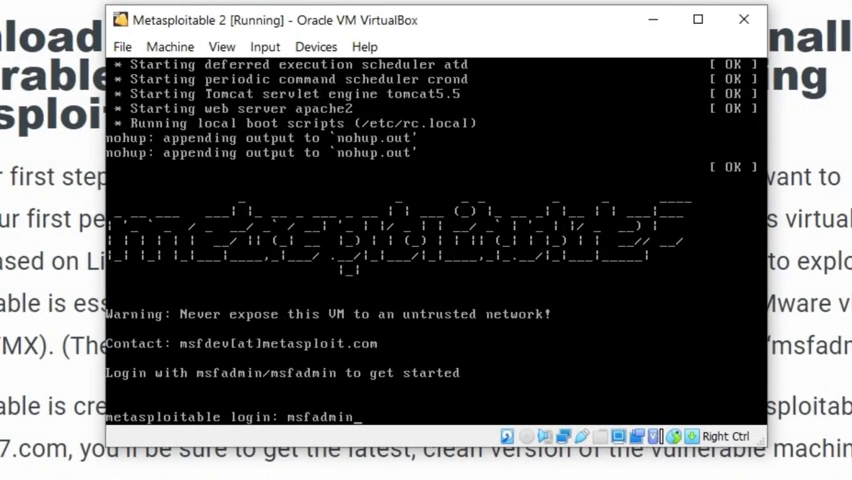
# Log in to Metasploitable 2 as msfadmin and reach the shell prompt.
pyautogui.press('Return')
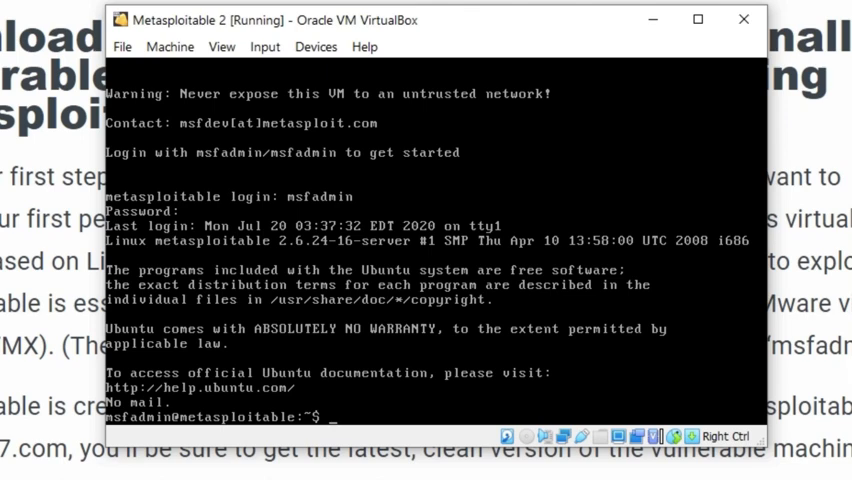
# Run ifconfig on Metasploitable 2 to show eth0 at 192.168.1.3, then begin a ping to google.
pyautogui.write('ifconfig')
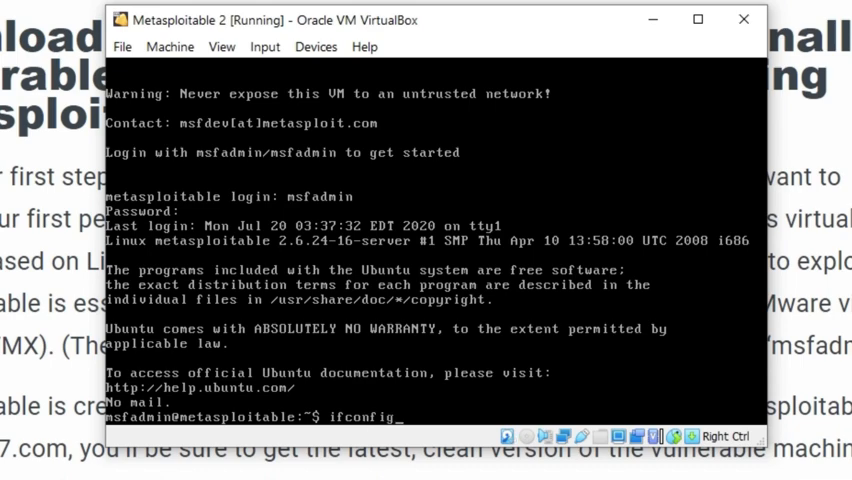
pyautogui.press('Return')
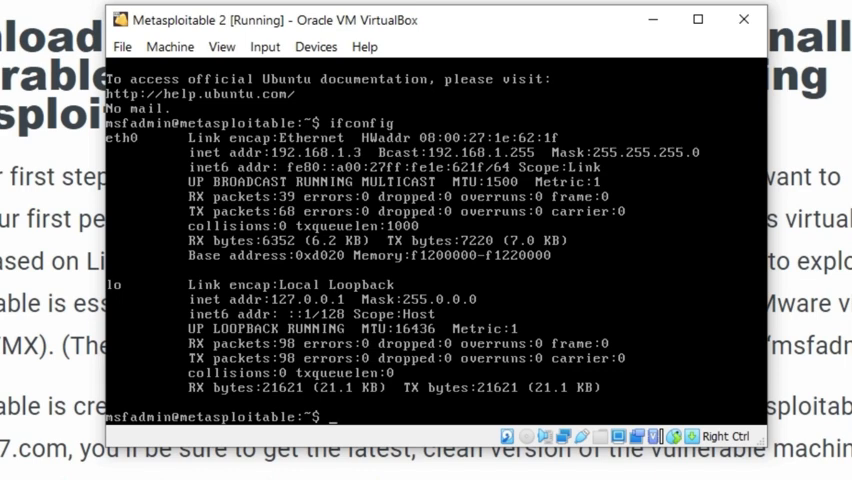
pyautogui.write('ping google')
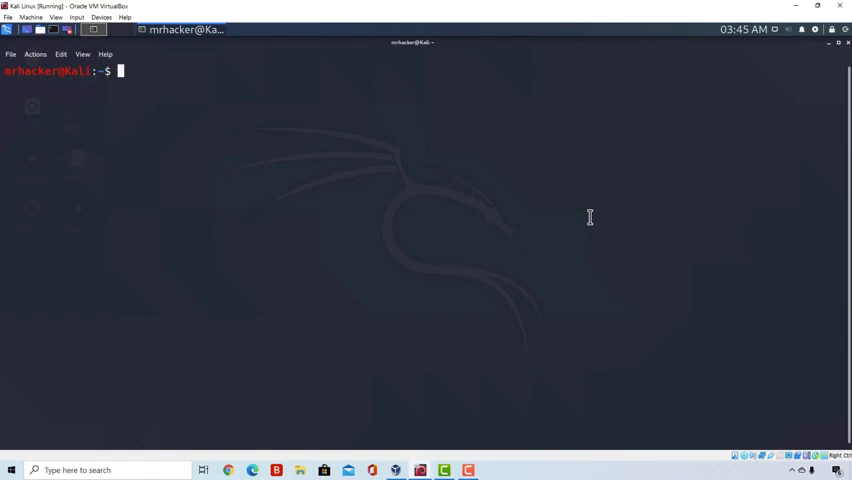
# Run sudo ifconfig in the Kali terminal with the sudo password, showing eth0 at 192.168.1.4.
pyautogui.click(842, 42)
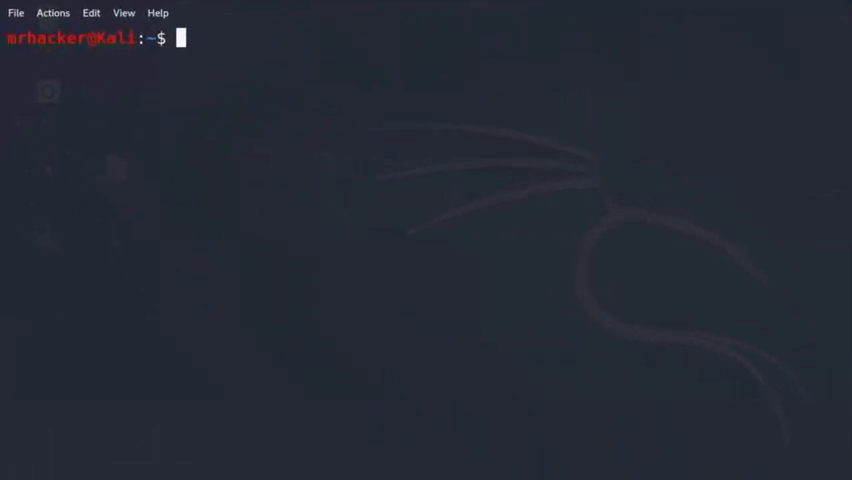
pyautogui.write('sudo ifconfu')
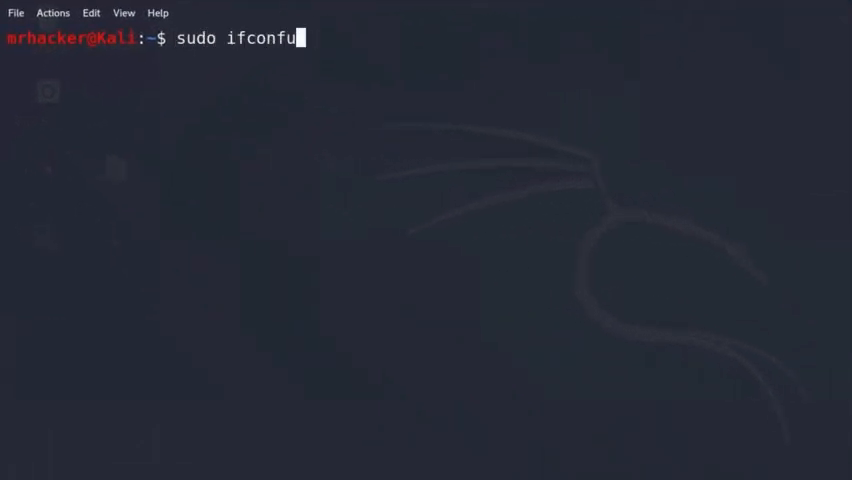
pyautogui.press('Return')
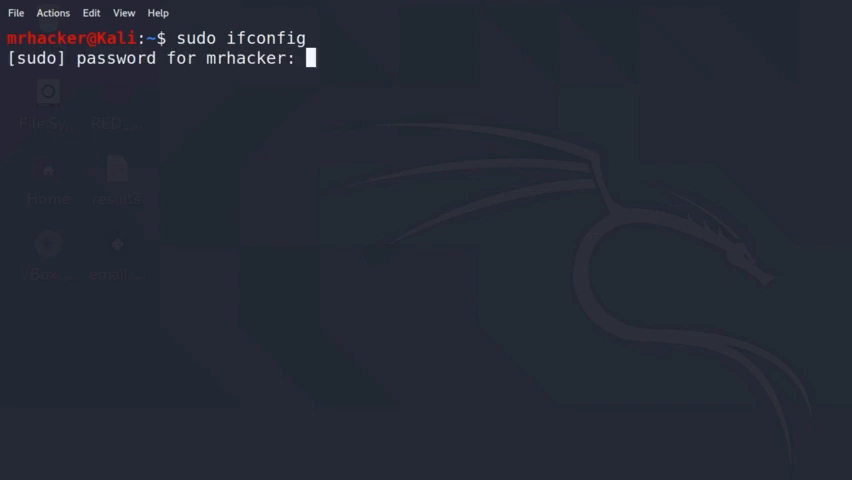
pyautogui.press('Return')
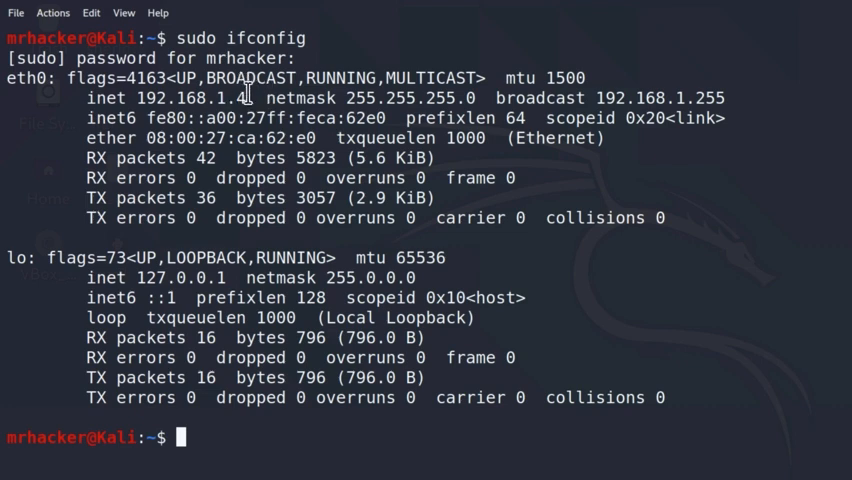
pyautogui.moveTo(262, 96)
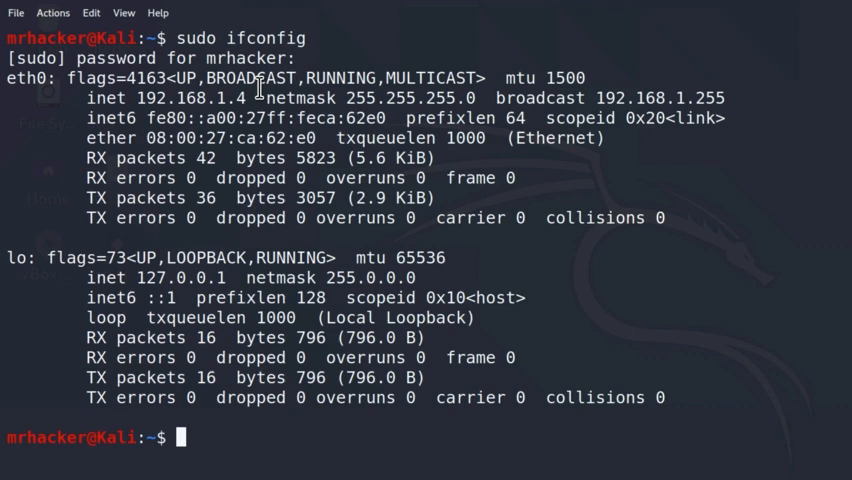
pyautogui.moveTo(356, 76)
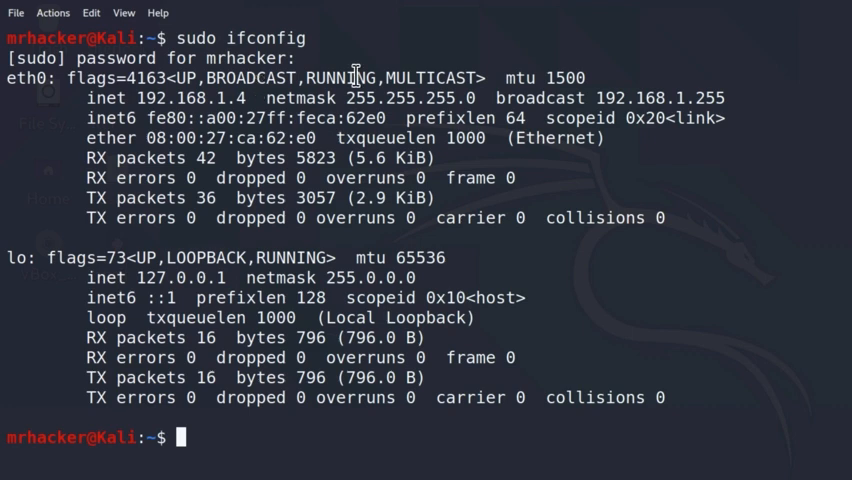
# Show the arp usage help with arp --help, then retry it prefixed with sudo.
pyautogui.write('arp --help')
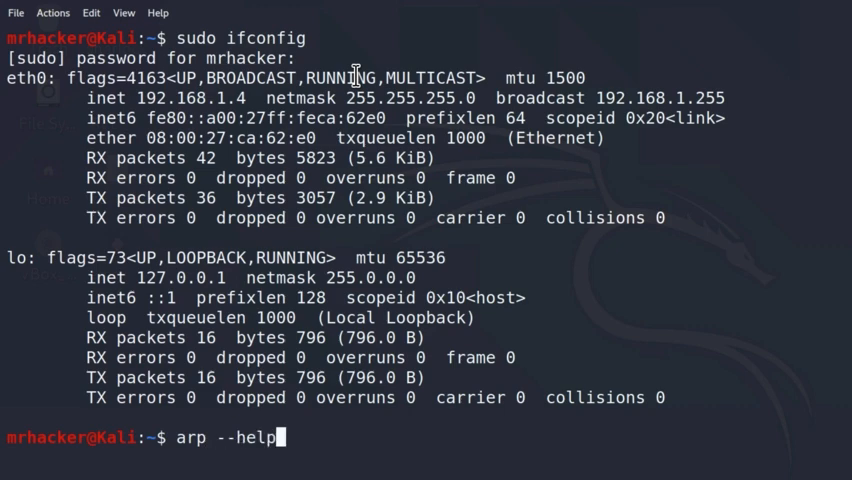
pyautogui.press('Return')
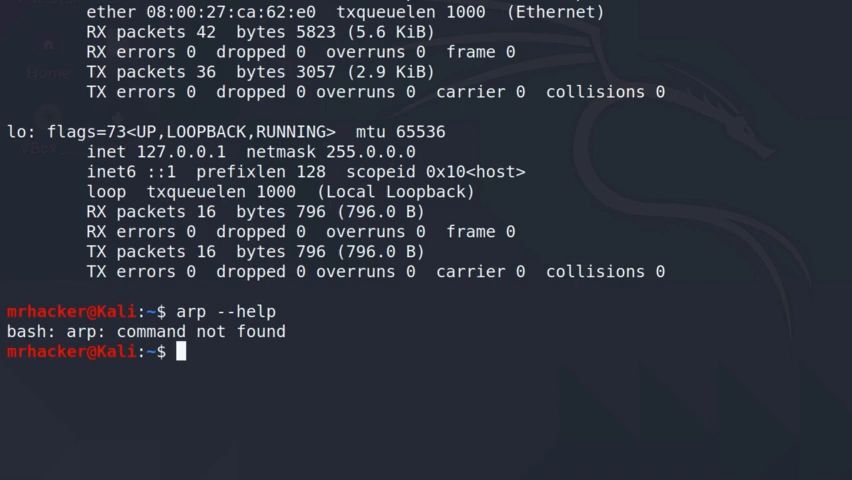
pyautogui.write('sudo')
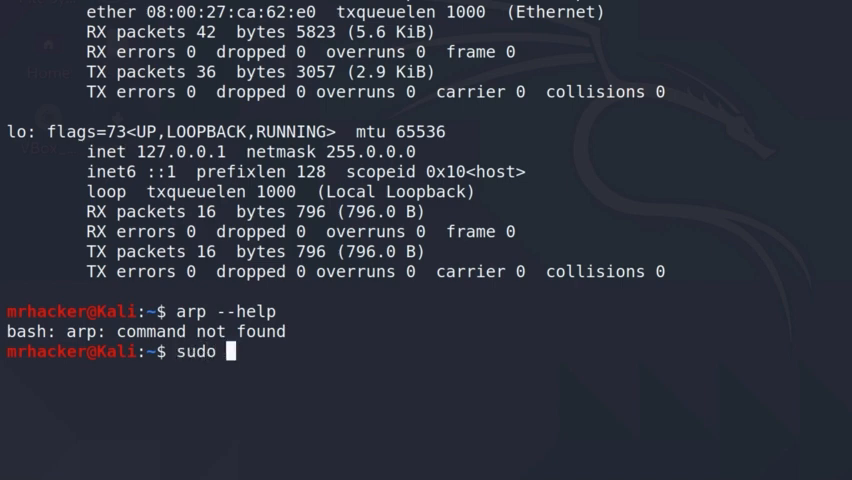
pyautogui.write('arp -')
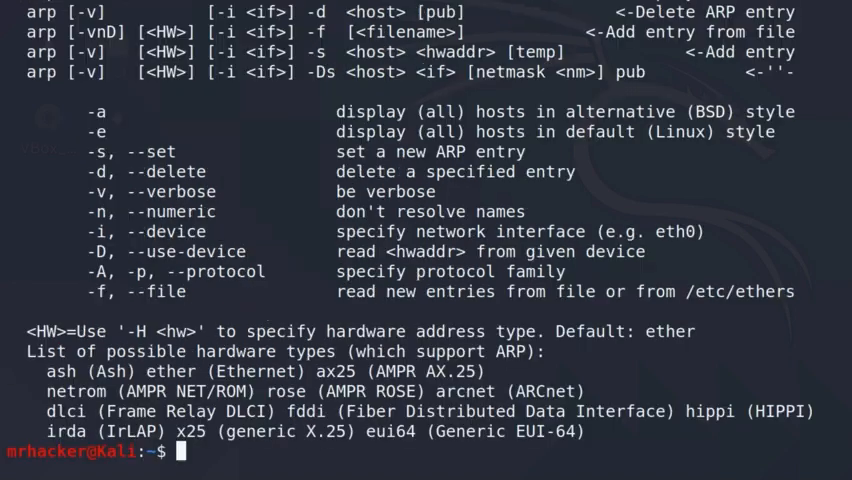
pyautogui.moveTo(238, 162)
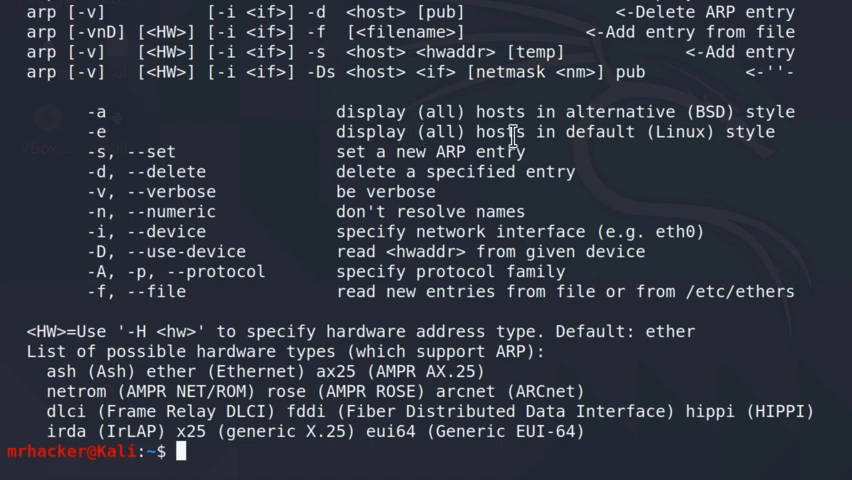
pyautogui.moveTo(700, 144)
pyautogui.write('sudo arp')
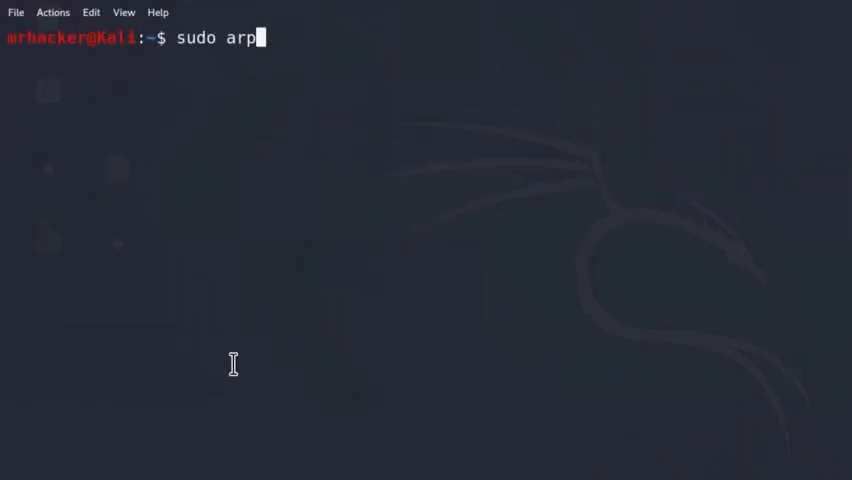
# List the ARP table with sudo arp -a, then ping 192.168.1.6 so it joins the 192.168.1.1 router entry.
pyautogui.press('Return')
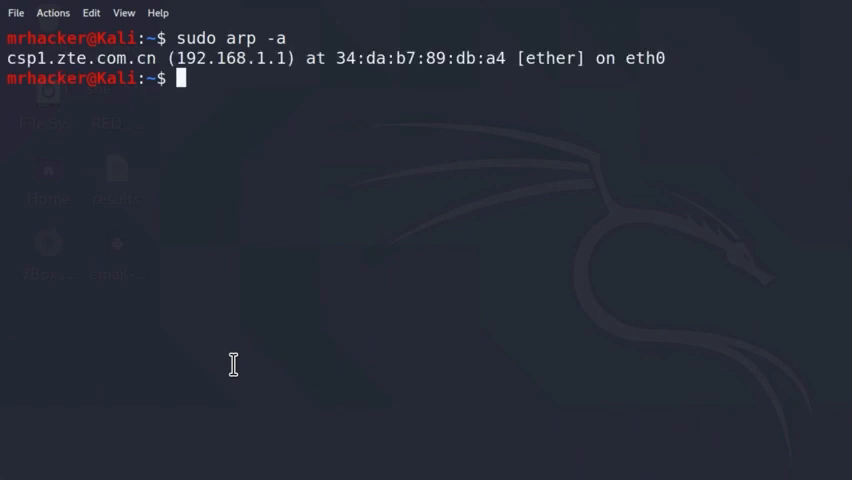
pyautogui.moveTo(224, 76)
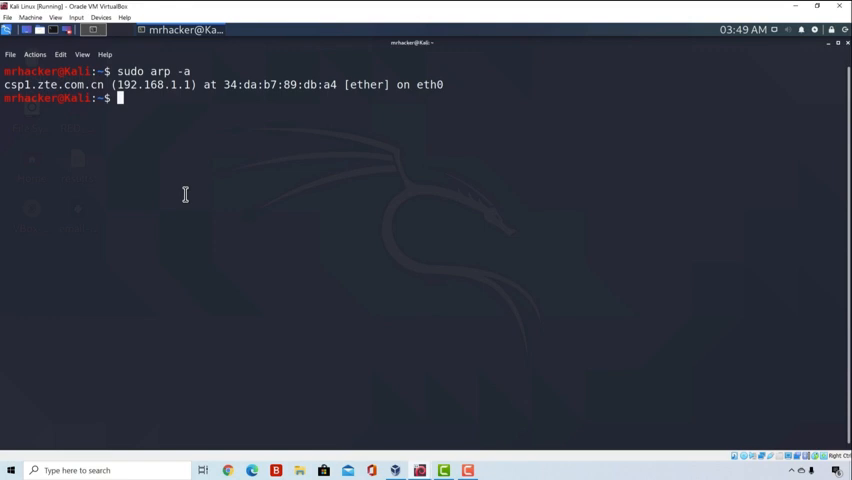
pyautogui.moveTo(244, 112)
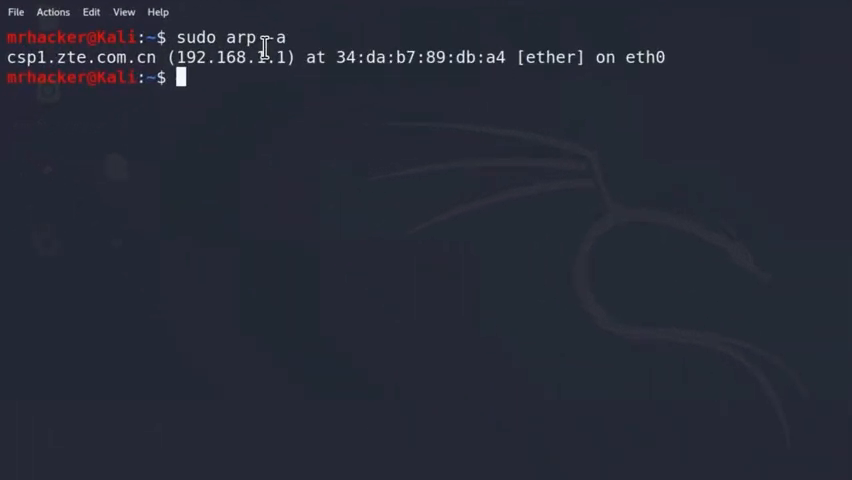
pyautogui.moveTo(88, 56)
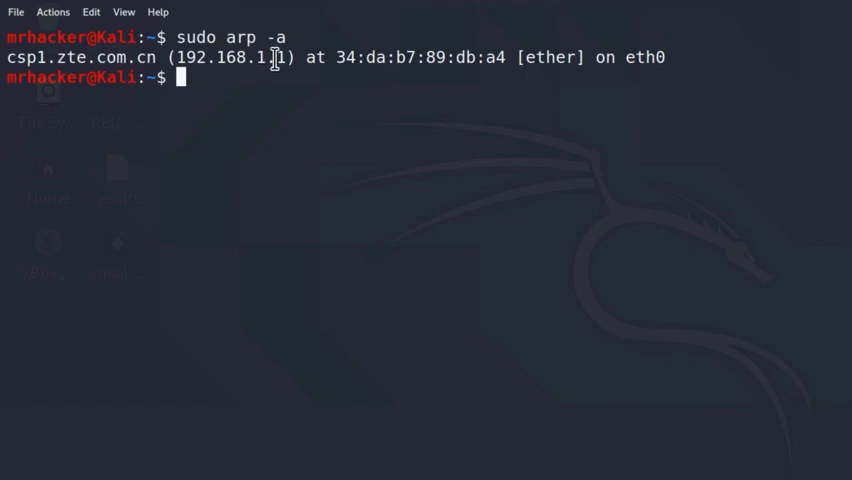
pyautogui.write('ping 1')
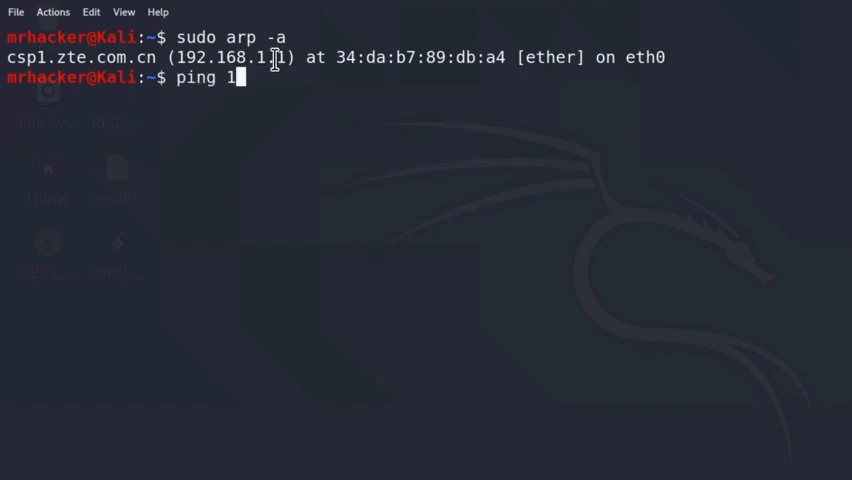
pyautogui.write('92.168.1.6')
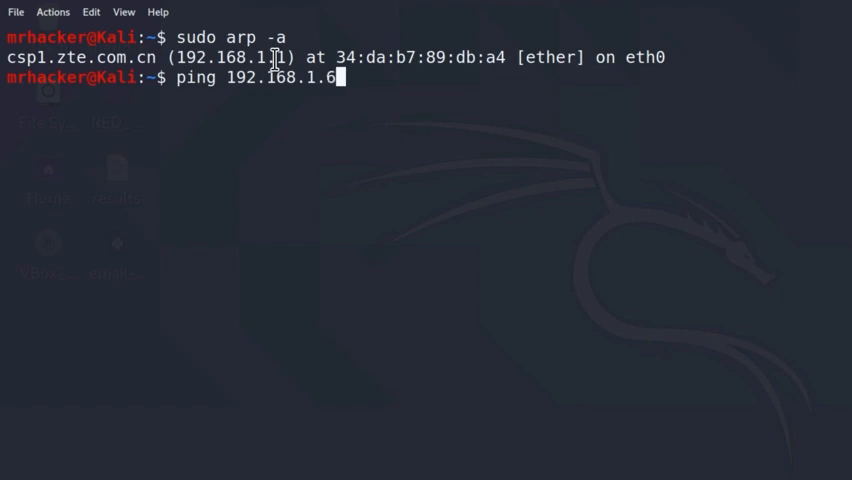
pyautogui.press('Return')
pyautogui.write('sudo arp -a')
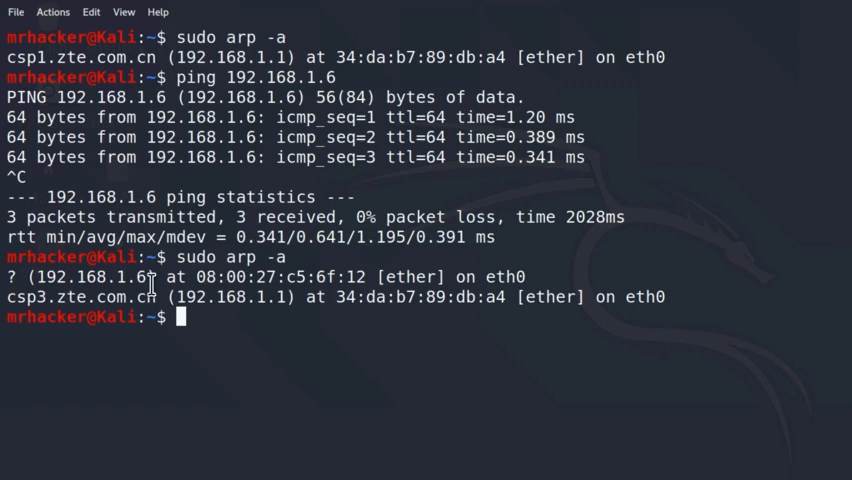
pyautogui.moveTo(304, 280)
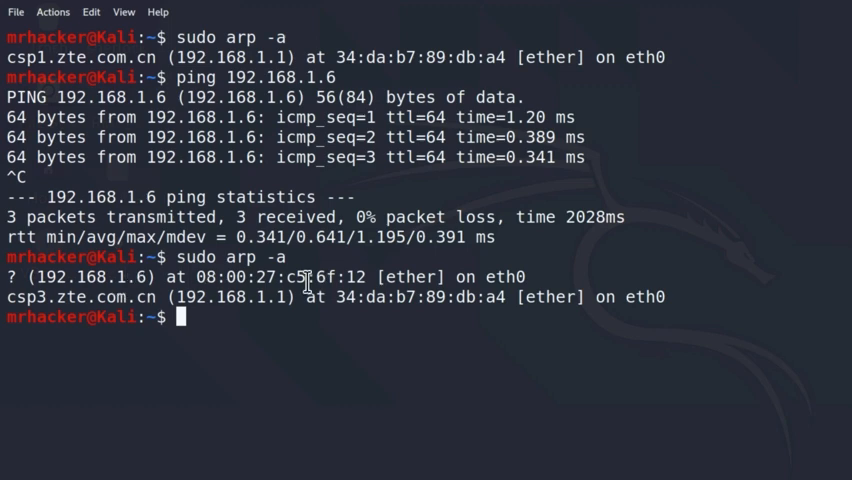
pyautogui.moveTo(4, 270)
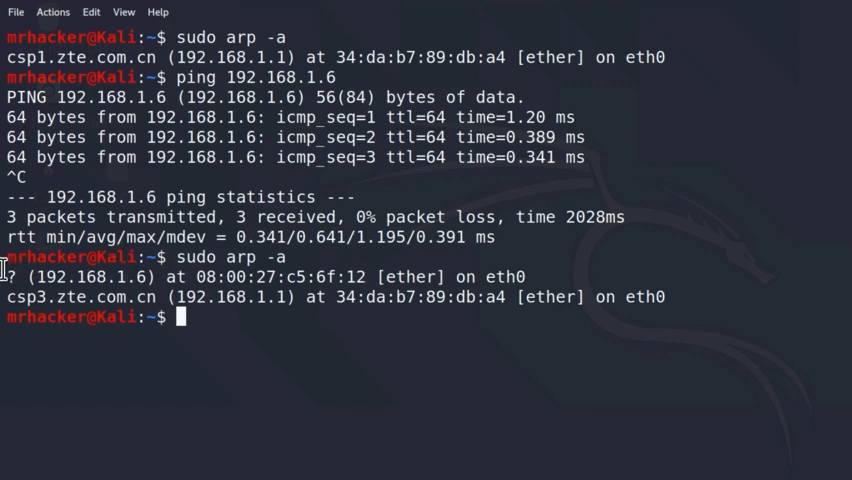
pyautogui.moveTo(384, 276)
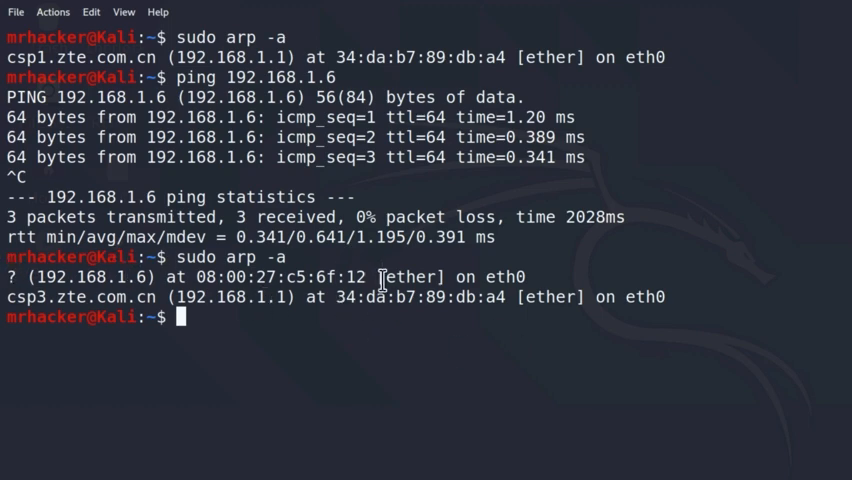
pyautogui.moveTo(396, 296)
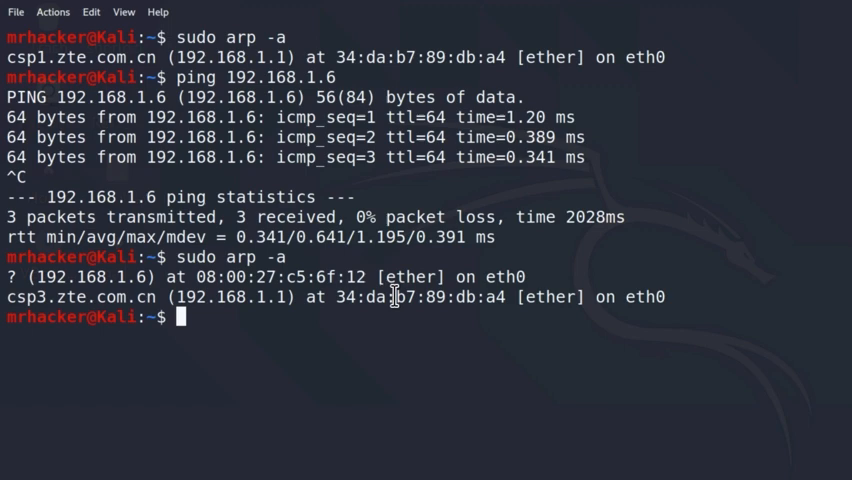
# Run sudo netdiscover to capture five hosts and mark the MICRO-STAR INT'L vendor entry.
pyautogui.write('sudo net')
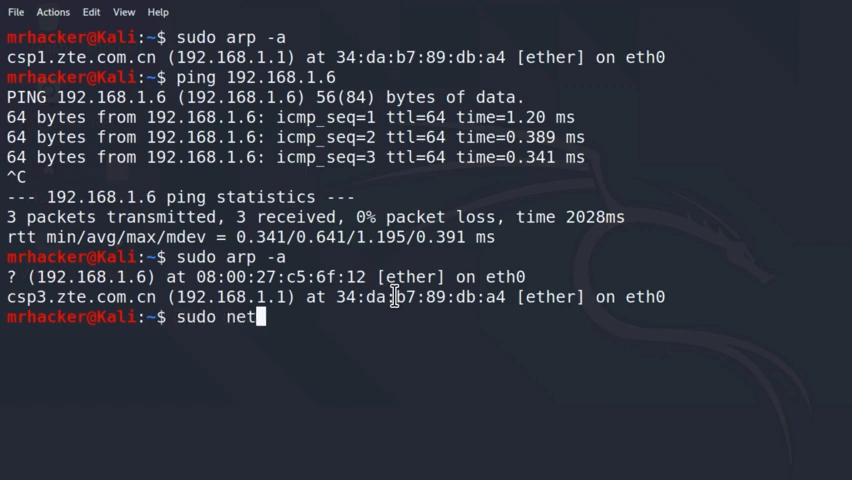
pyautogui.write('discover')
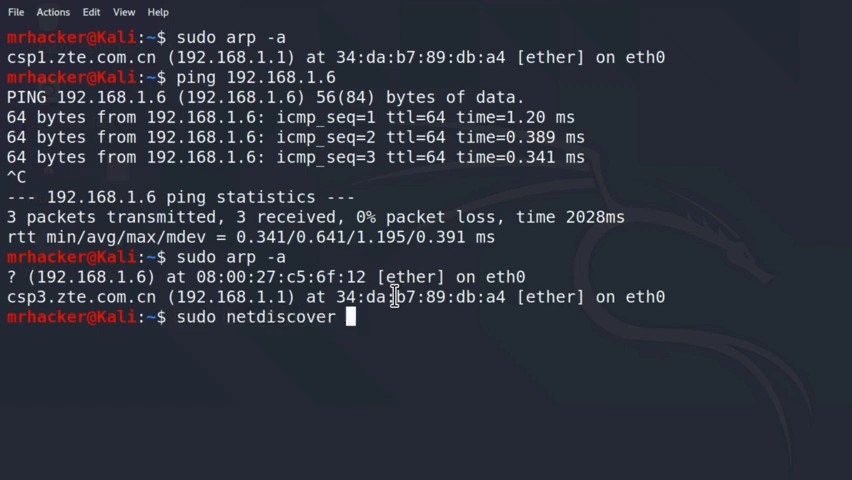
pyautogui.press('Return')
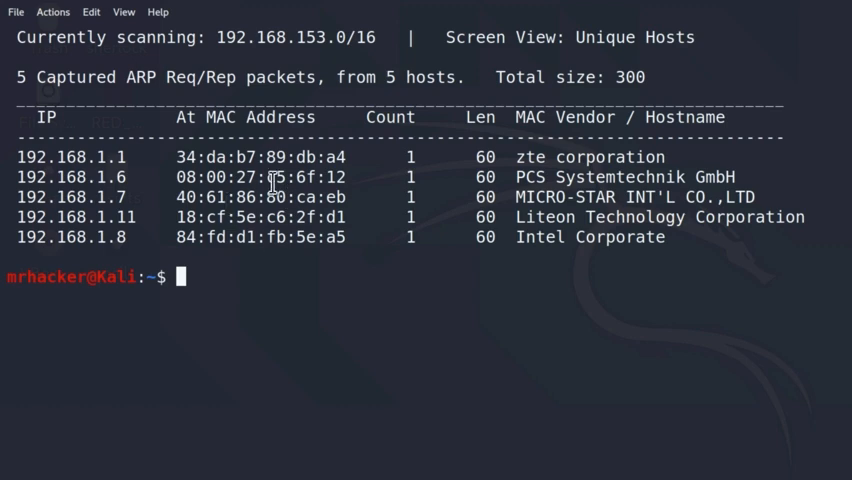
pyautogui.moveTo(244, 180)
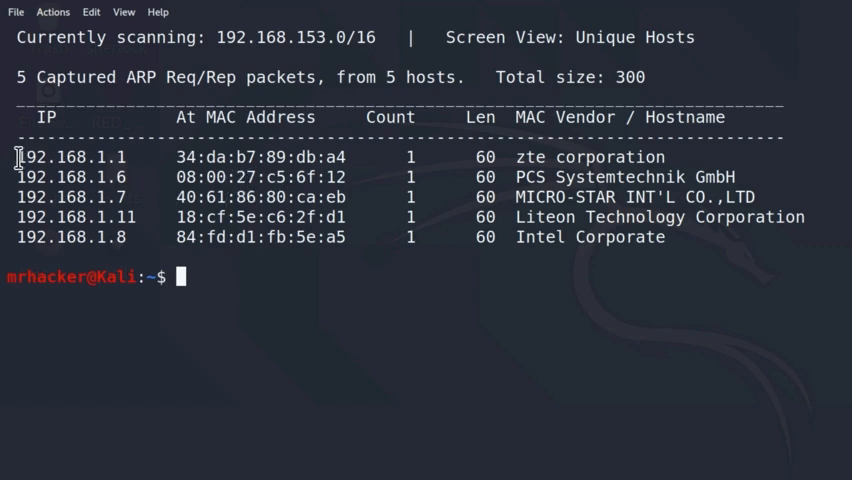
pyautogui.moveTo(376, 156)
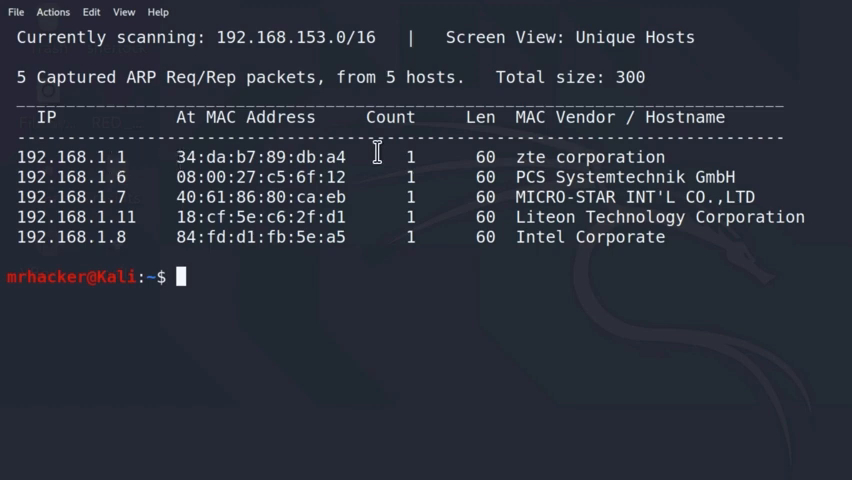
pyautogui.moveTo(516, 156)
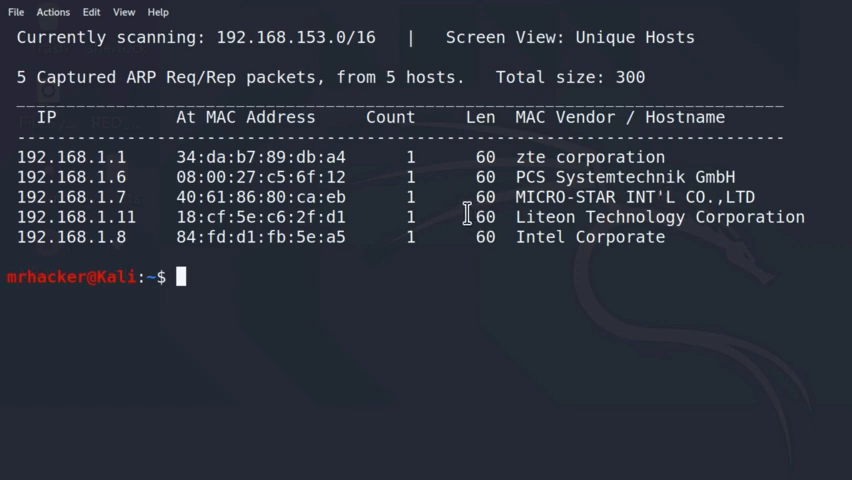
pyautogui.doubleClick(76, 176)
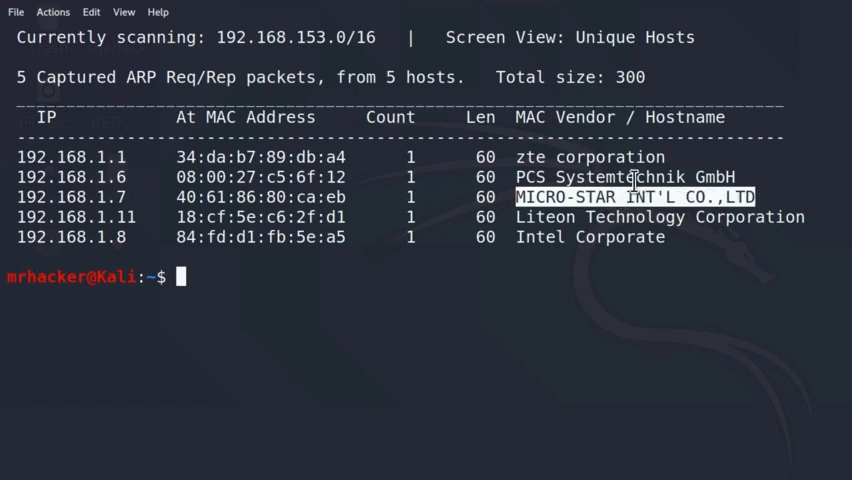
pyautogui.moveTo(776, 244)
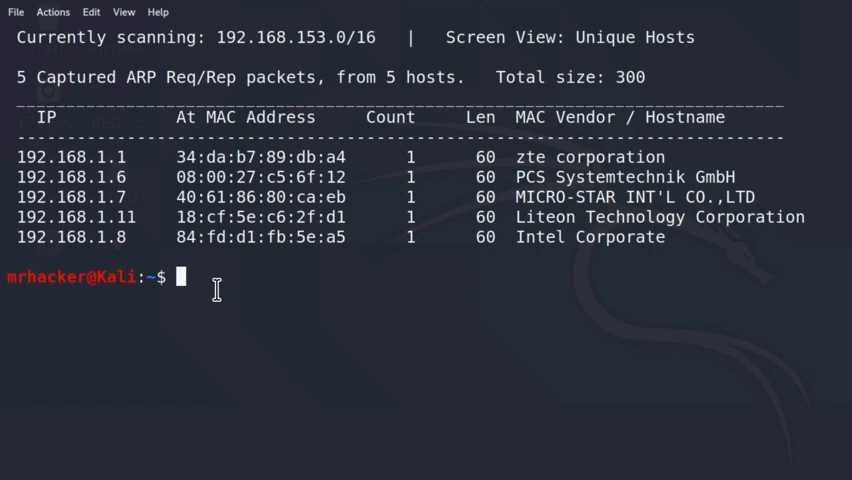
# Run netstat -nr and mark the default gateway 192.168.1.1 in the routing table.
pyautogui.write('netstat -nr')
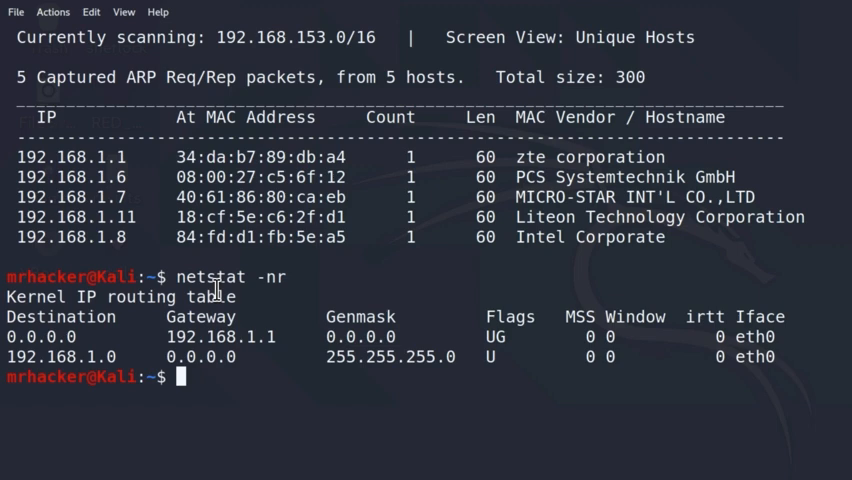
pyautogui.moveTo(284, 336)
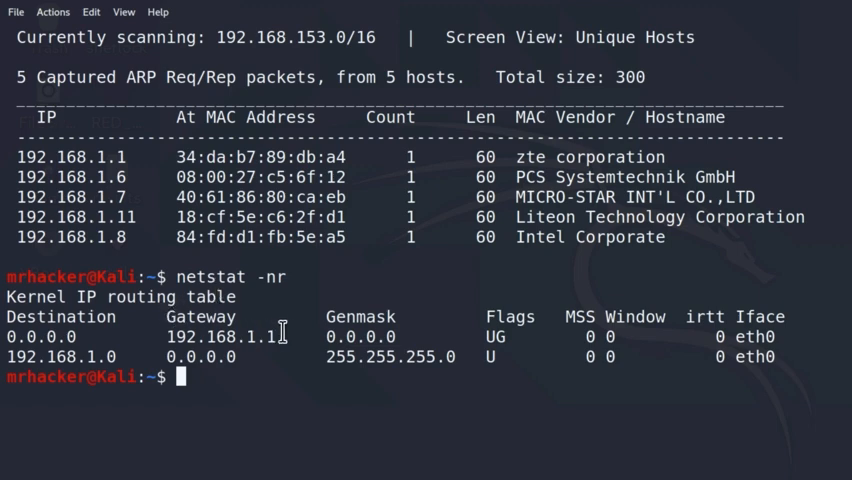
pyautogui.doubleClick(218, 336)
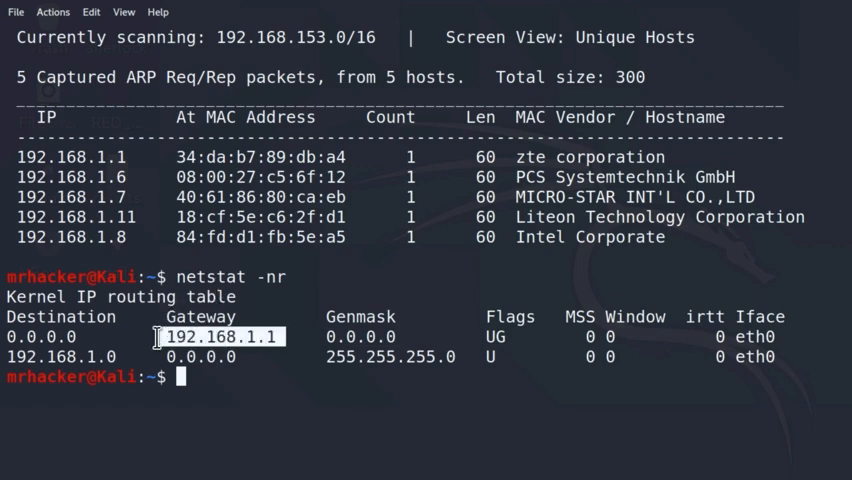